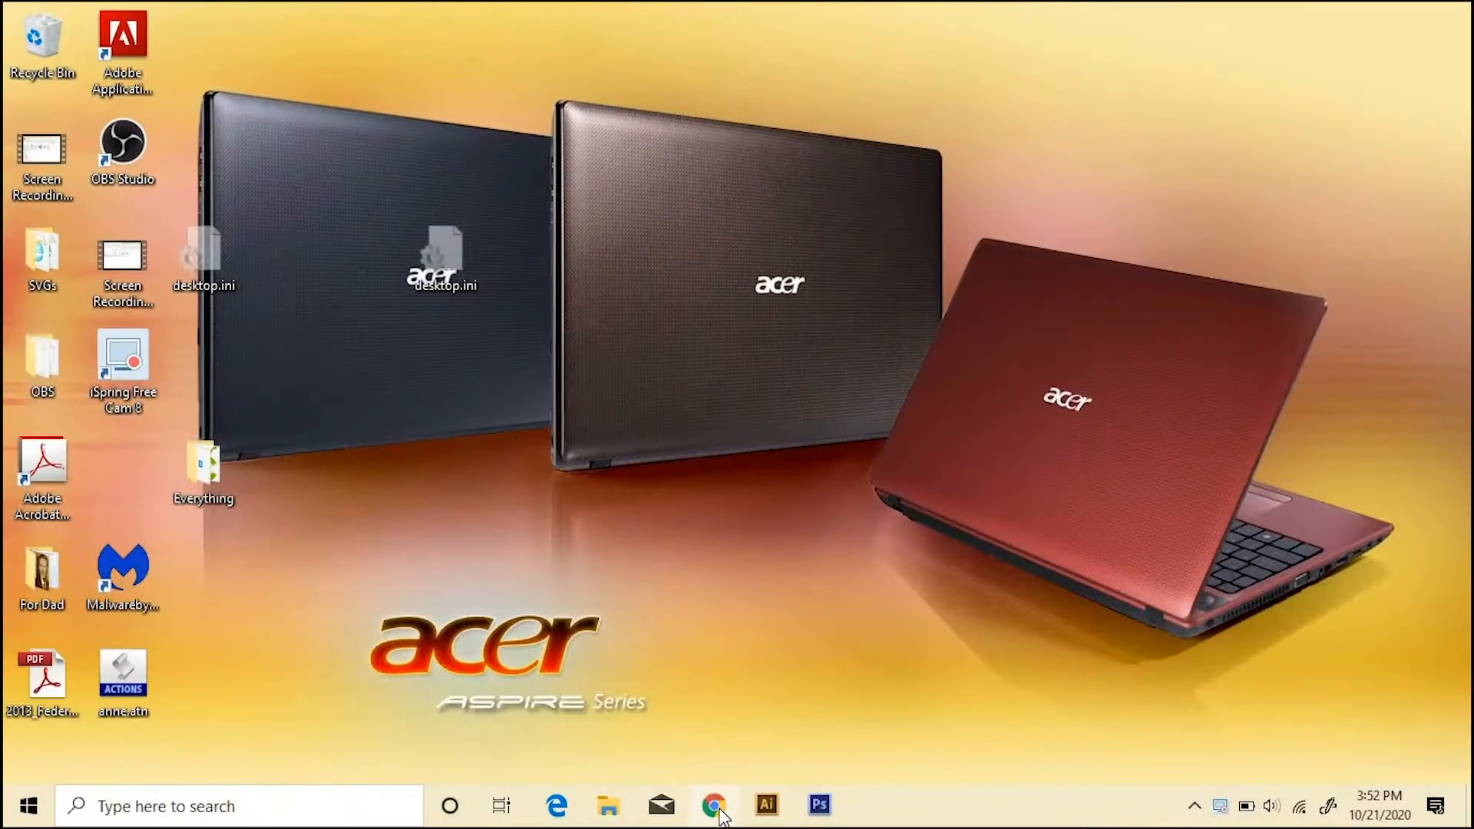
# Step: Launch Chrome and navigate to the design.cricut.com Design Space for Windows page
pyautogui.click(712, 803)
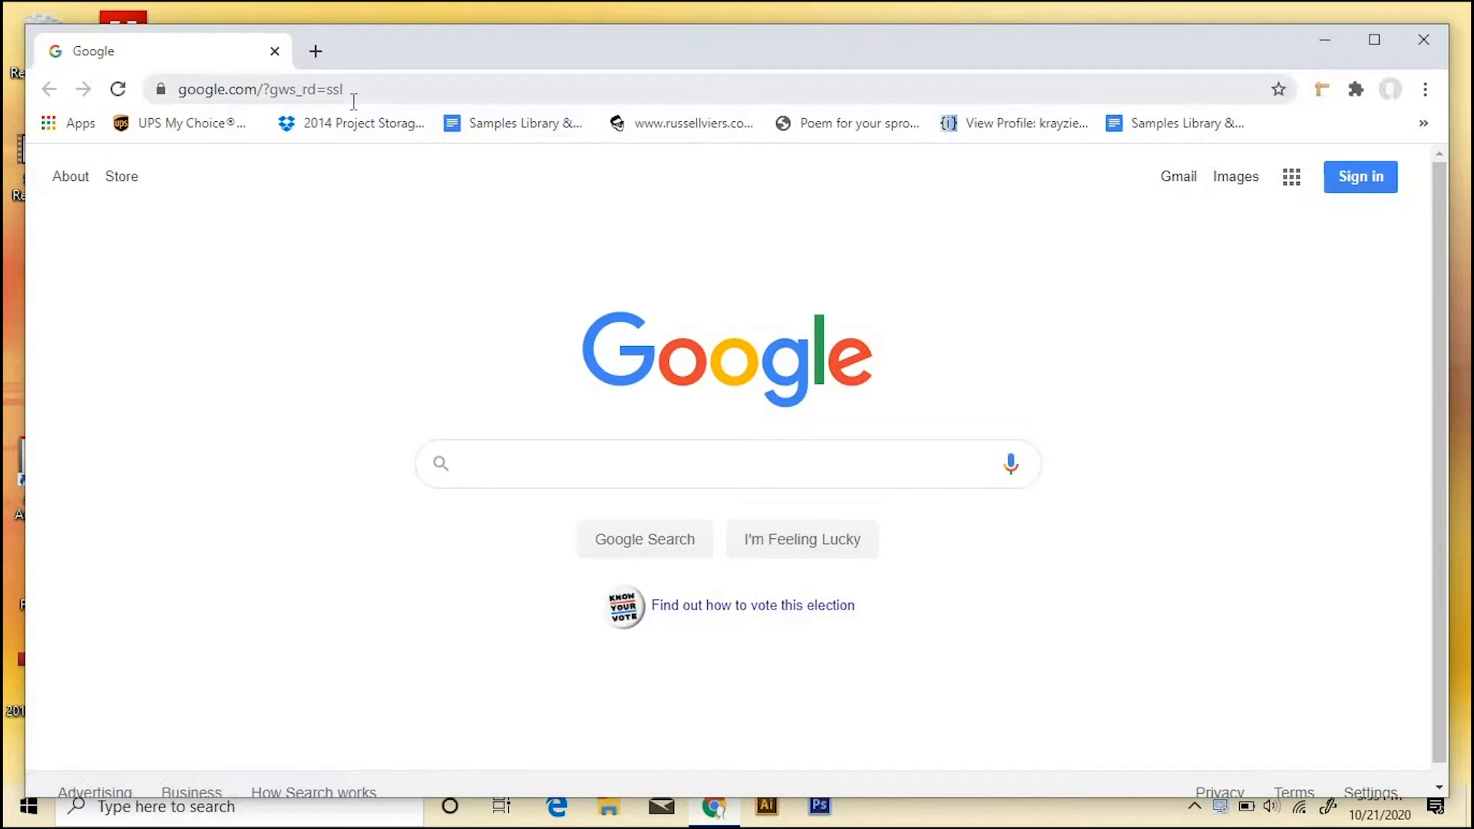
pyautogui.write('design.cricut.com')
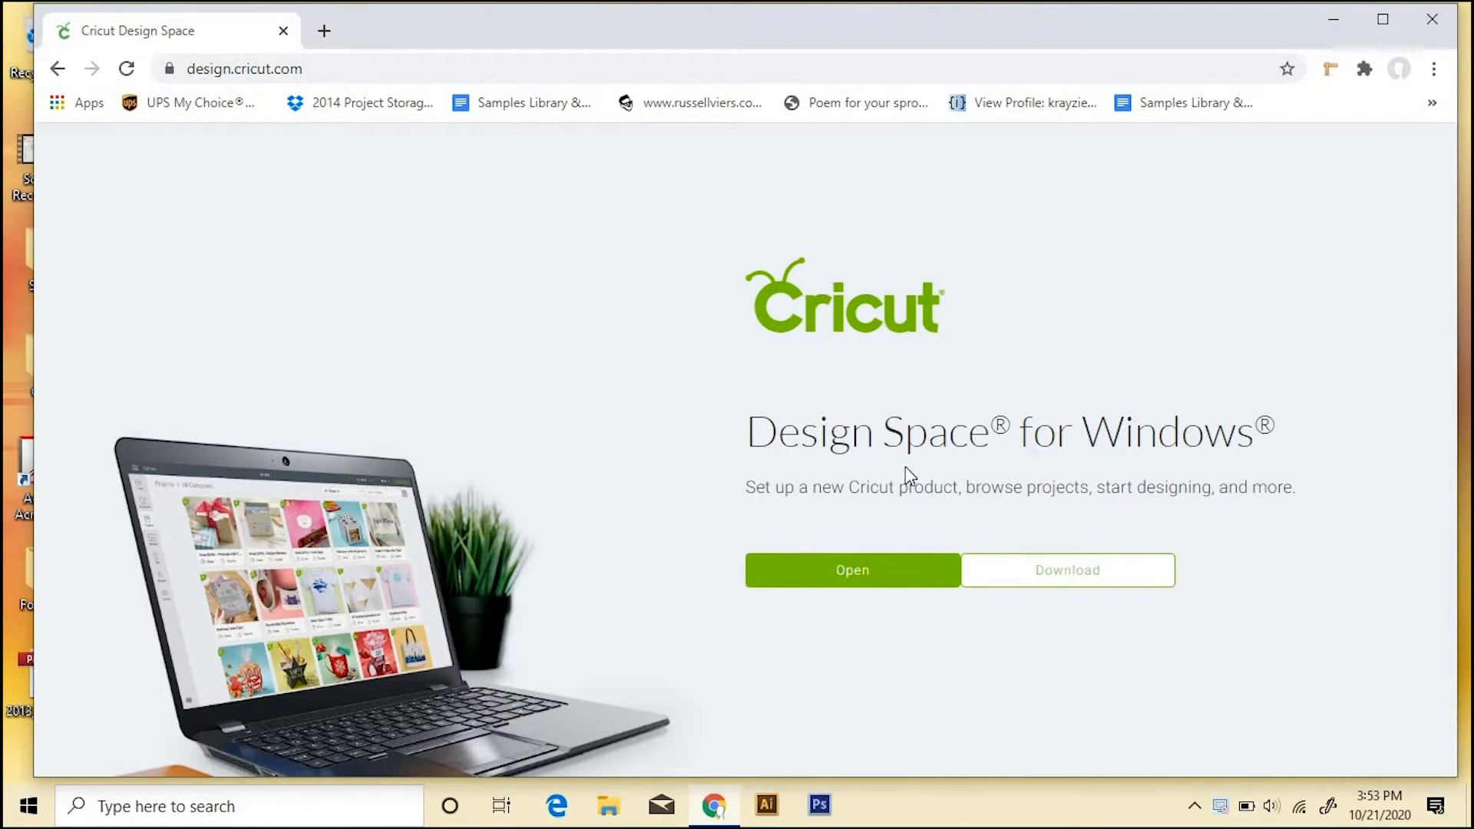
pyautogui.moveTo(1117, 530)
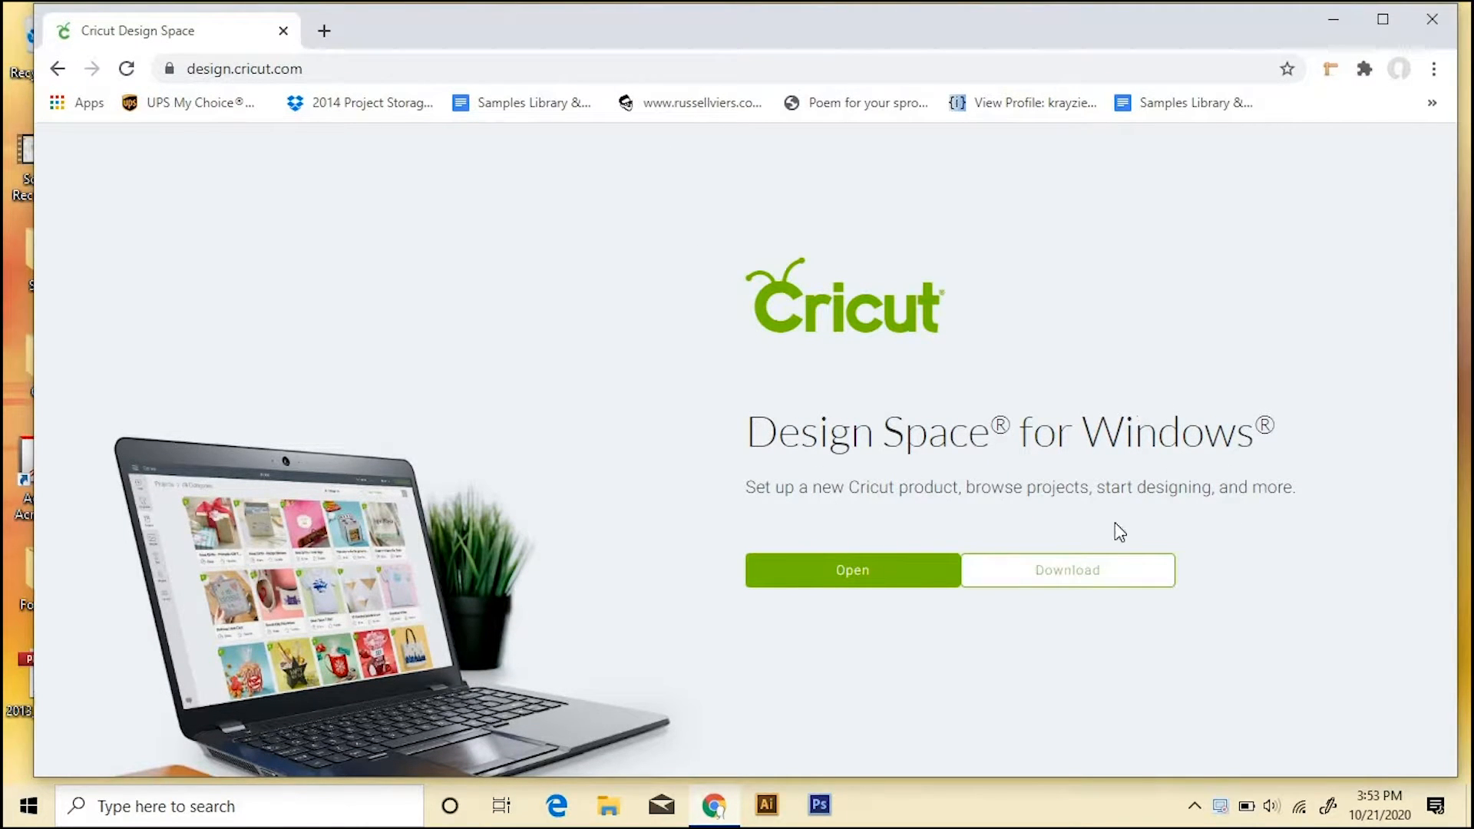
# Step: Download the Design Space for Windows installer and show the downloaded file's options
pyautogui.click(1069, 570)
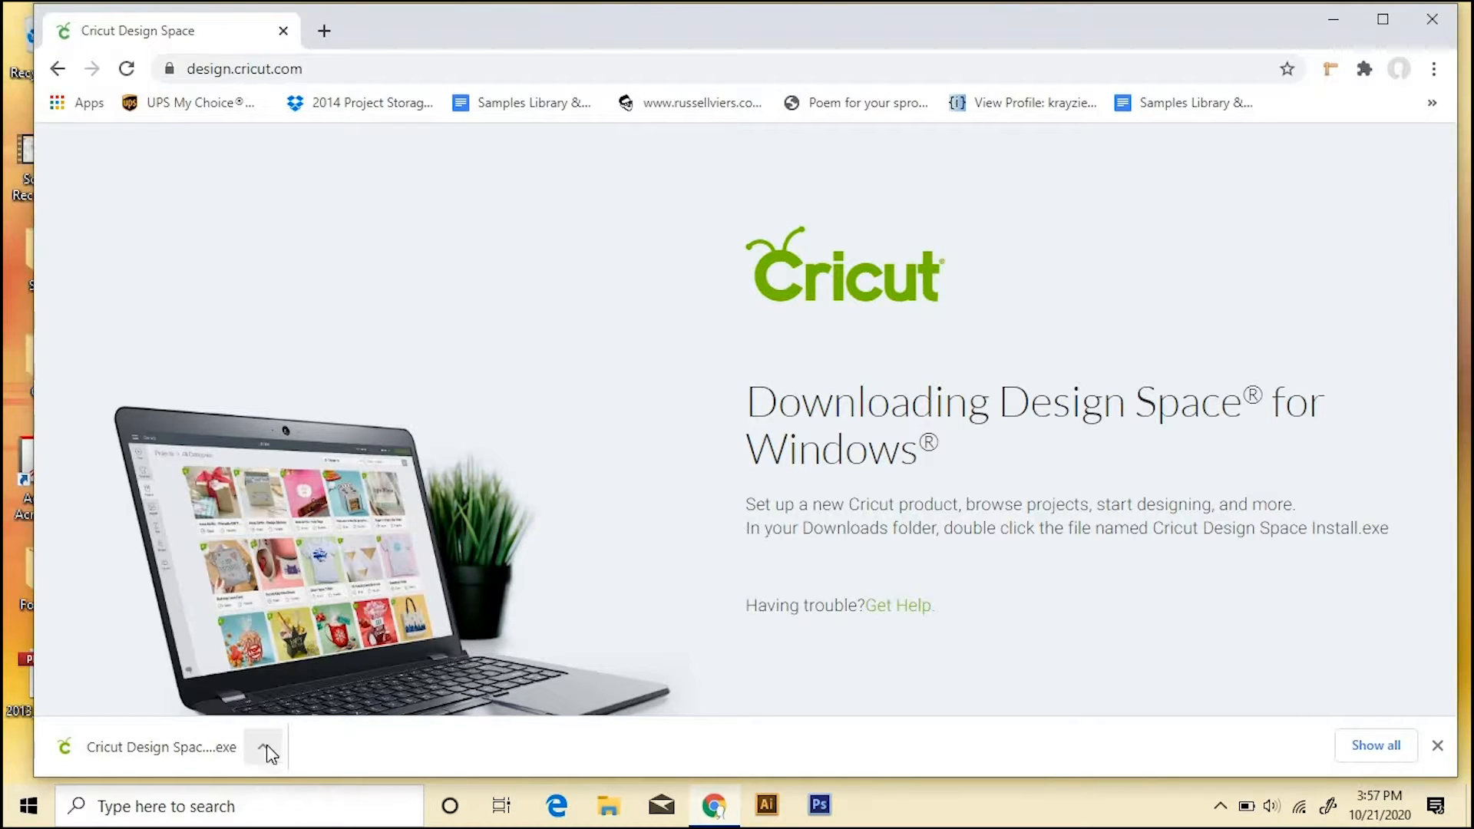
pyautogui.moveTo(273, 760)
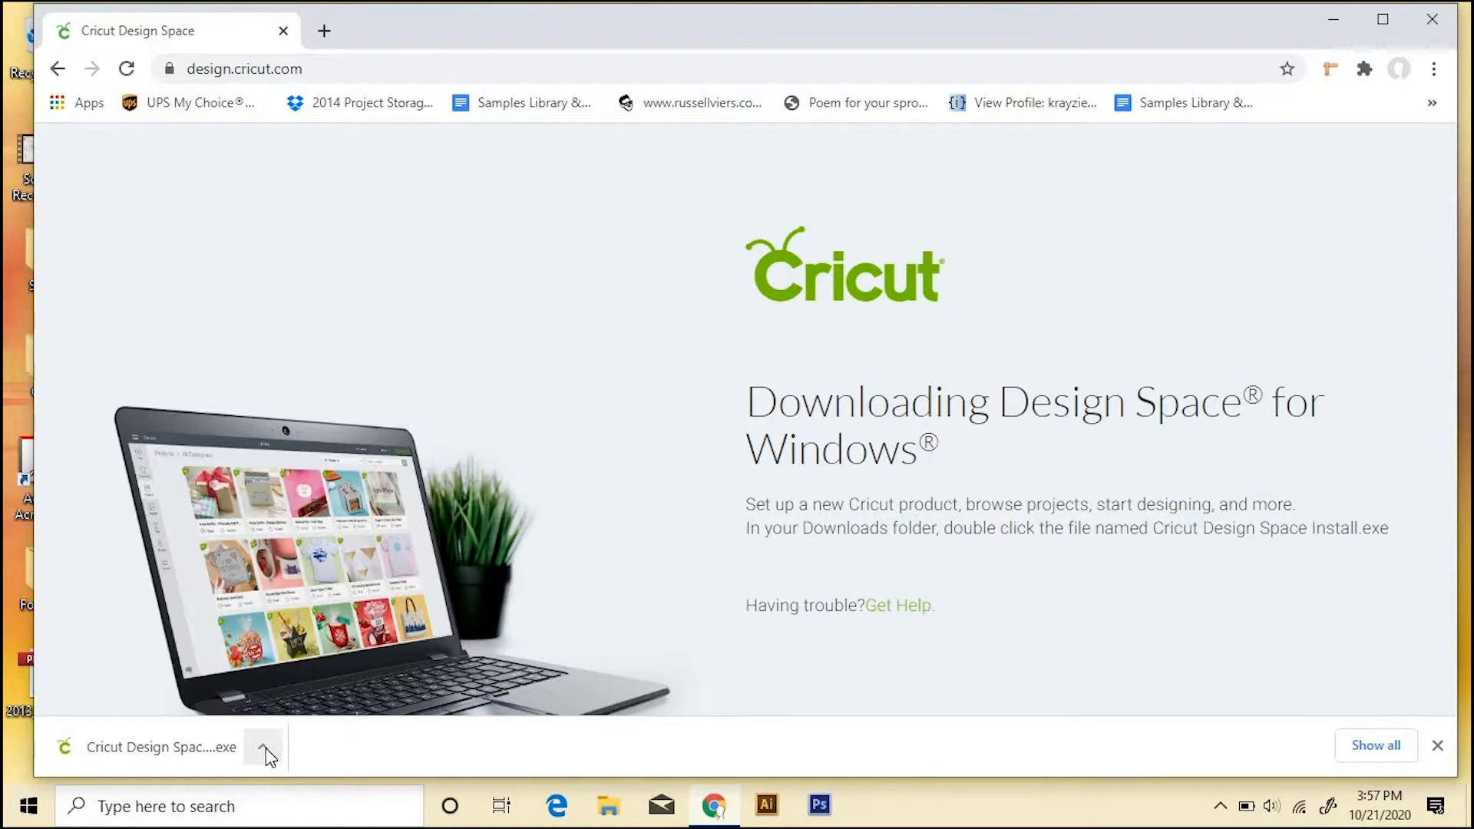
pyautogui.click(263, 747)
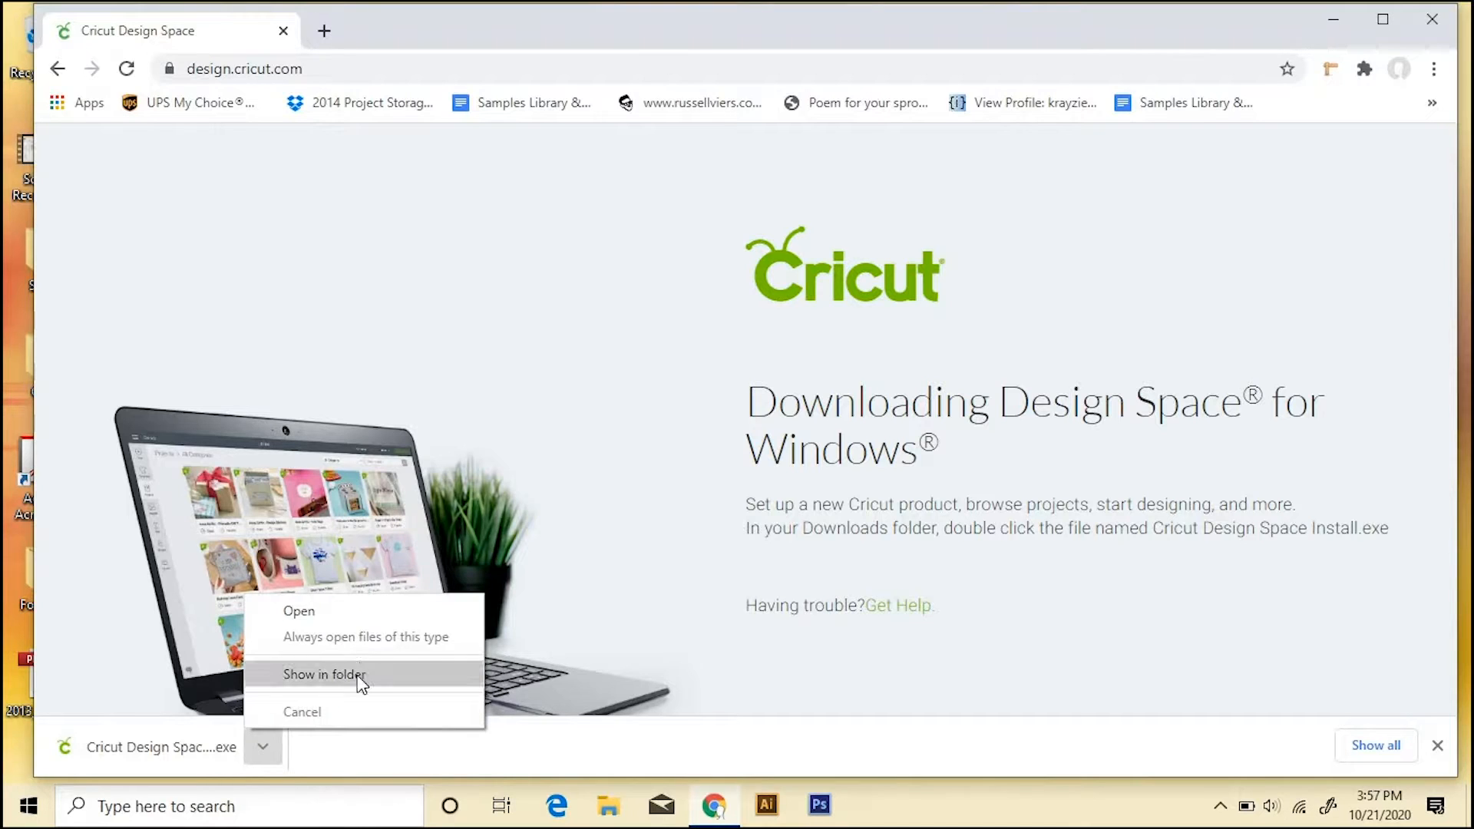
# Step: Reveal the installer in Downloads and run Cricut Design Space Install v5.14.71.exe
pyautogui.click(322, 675)
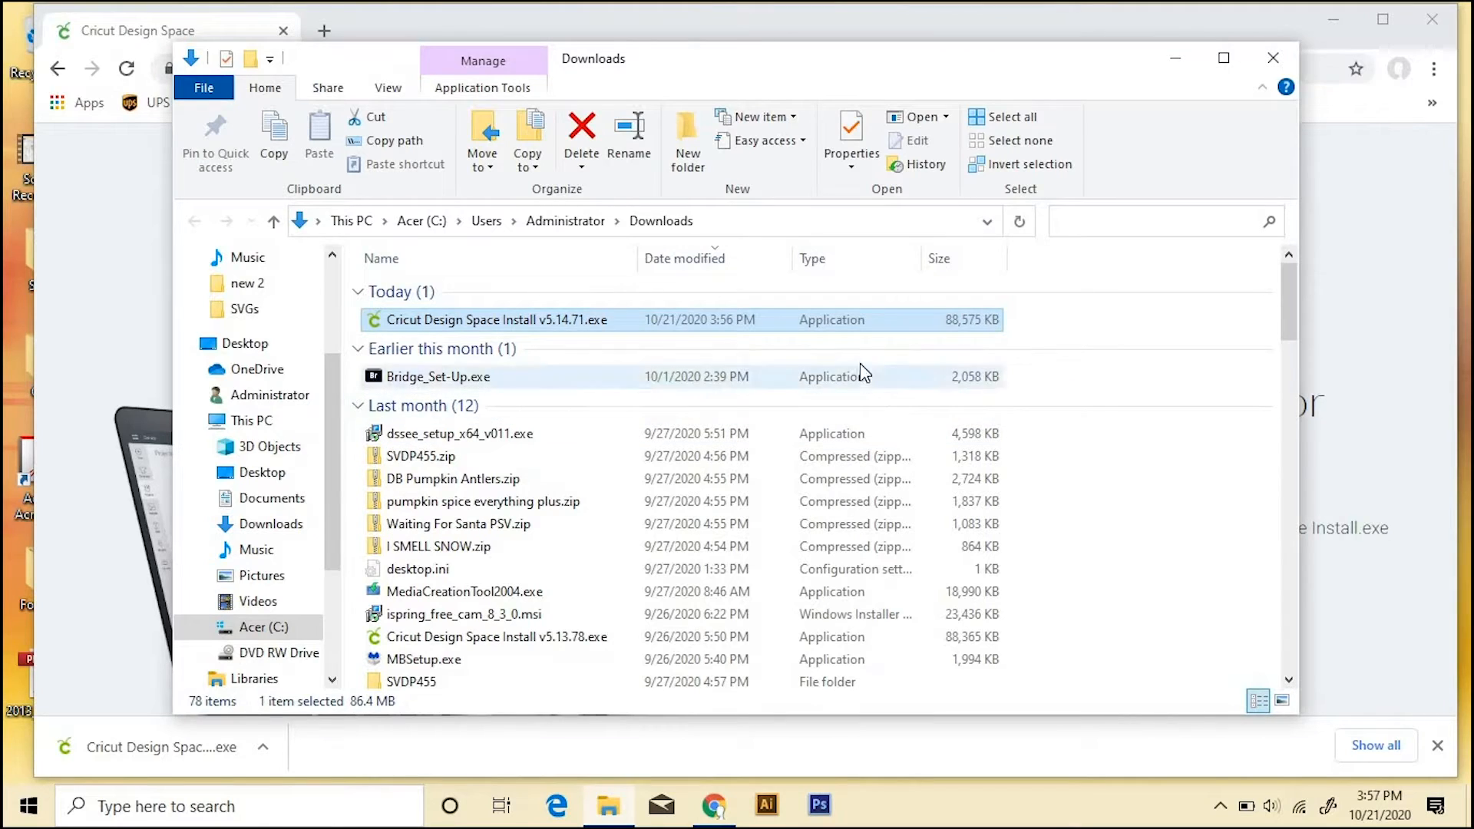
pyautogui.doubleClick(464, 320)
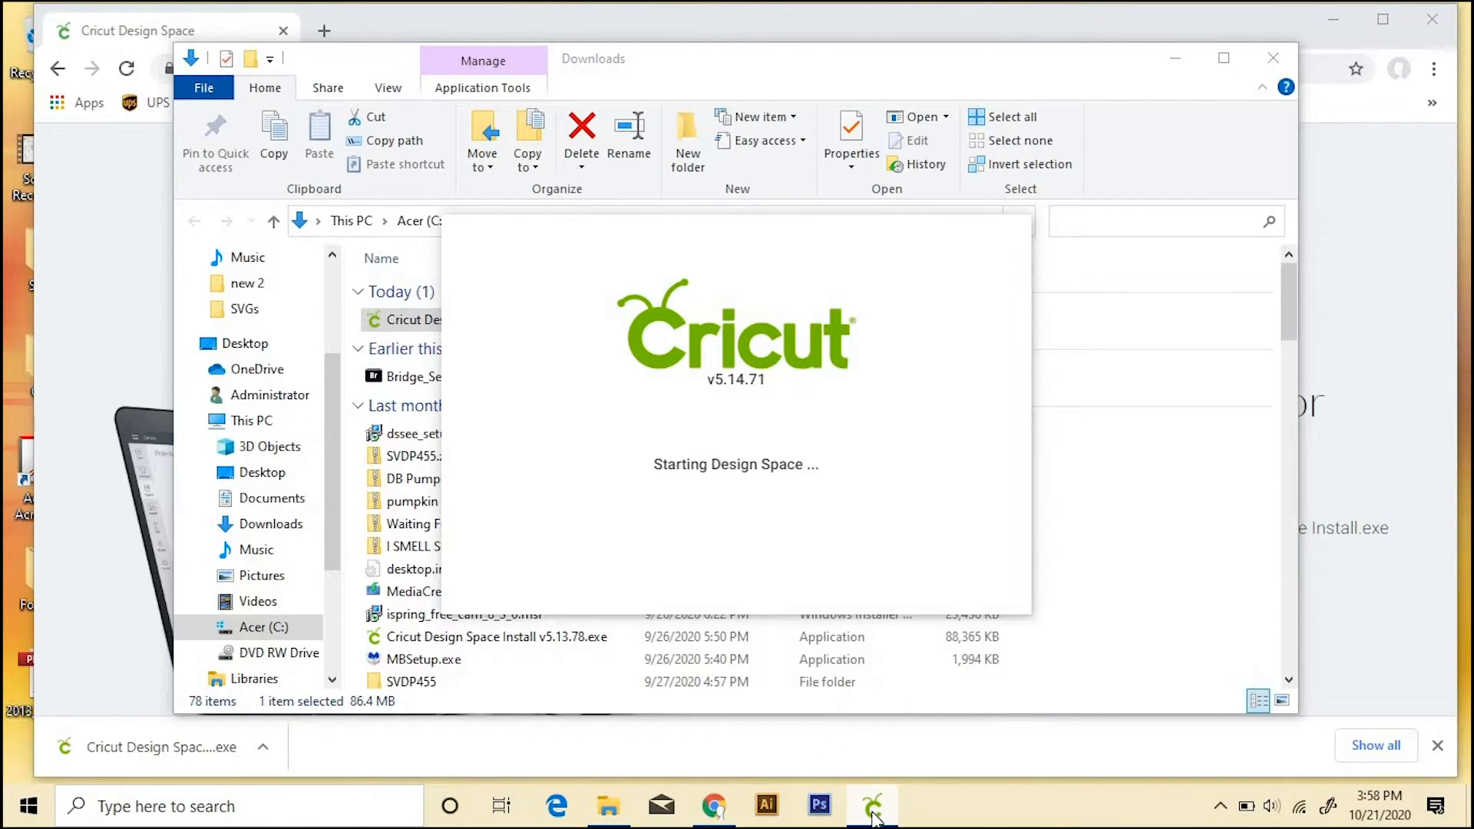
# Step: Start Product Setup for a Smart Cutting Machine in the Cricut Explore family
pyautogui.rightClick(872, 805)
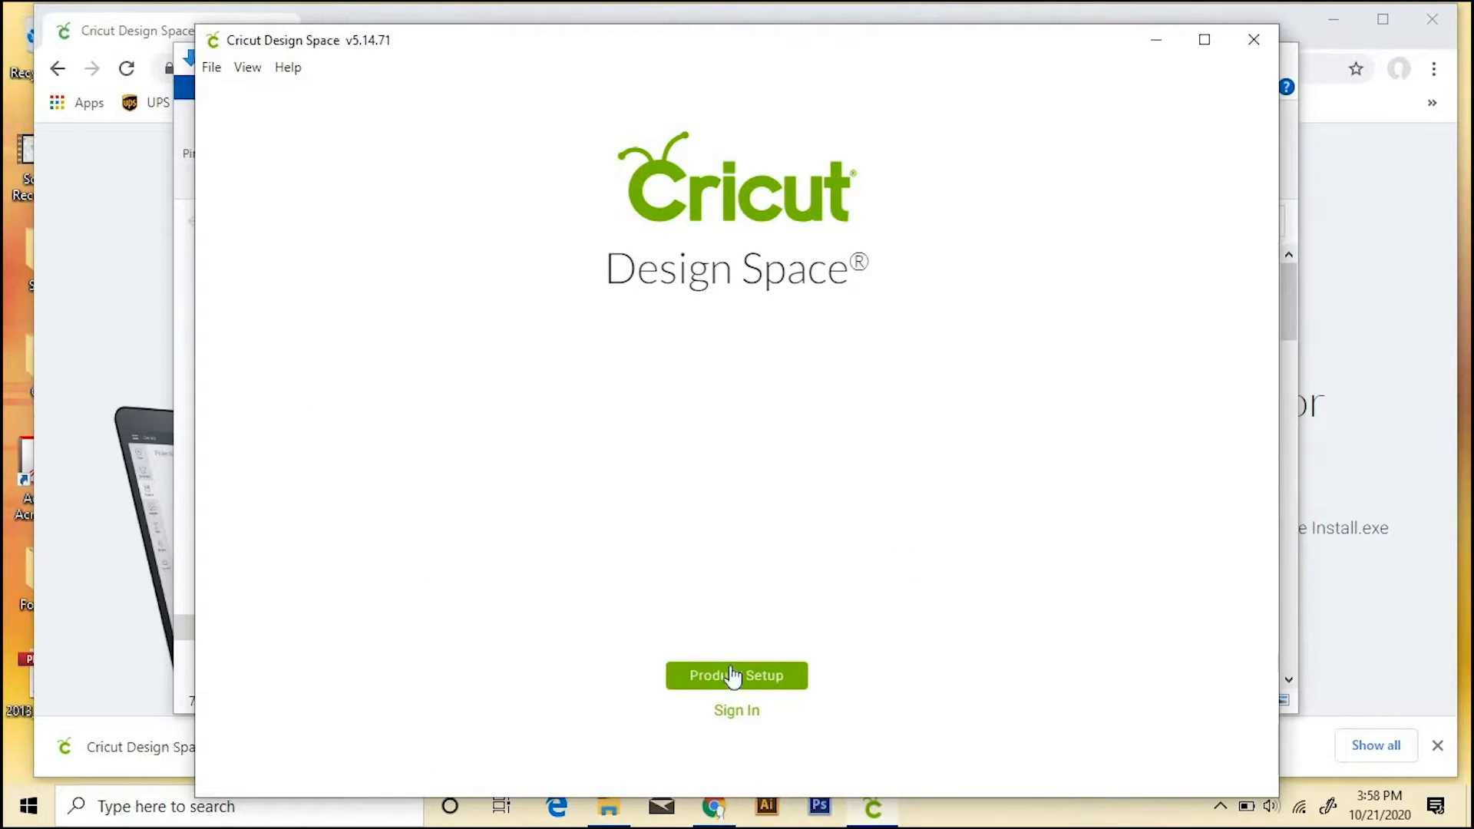
pyautogui.click(737, 675)
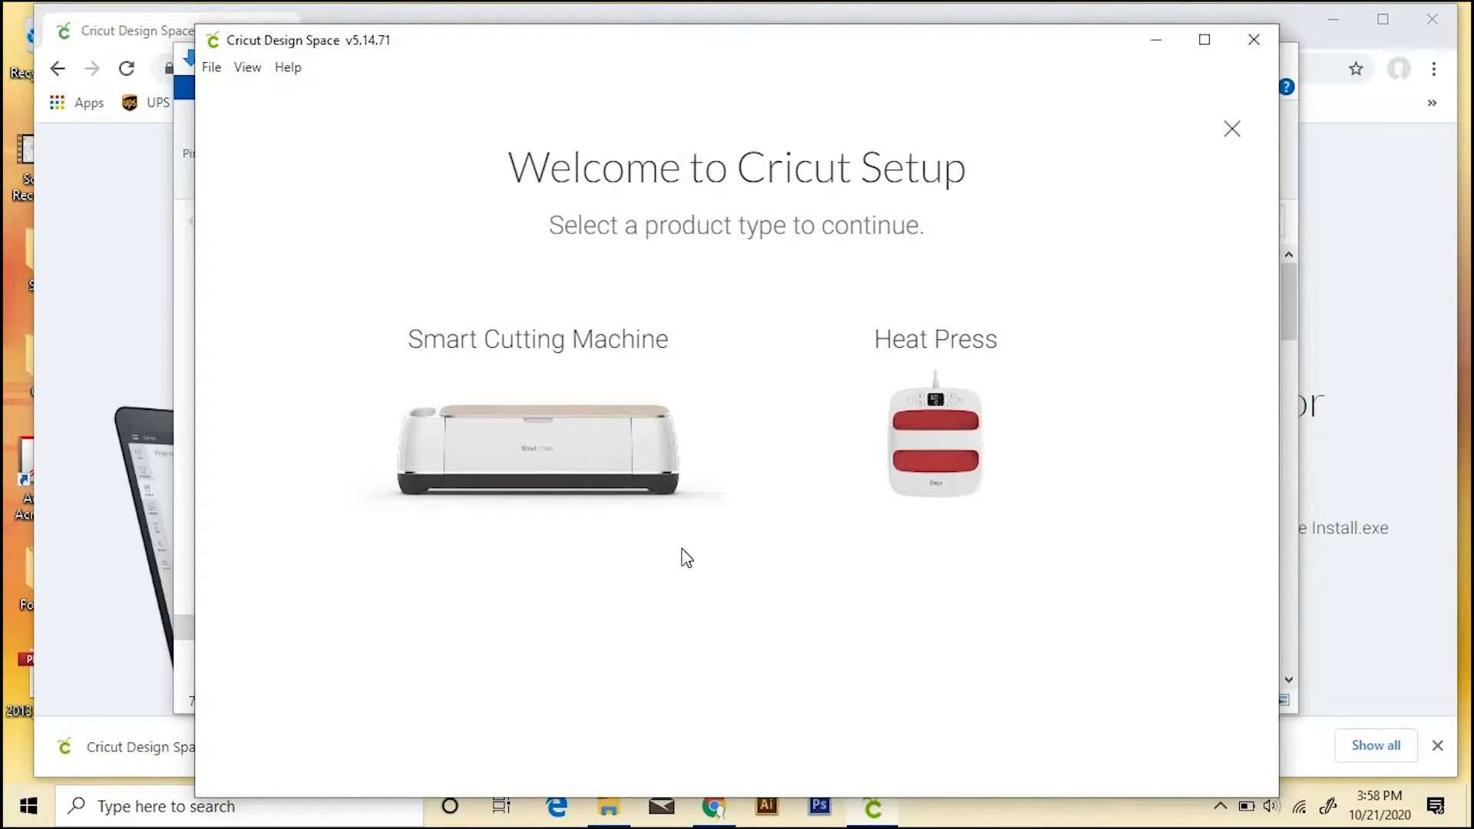
pyautogui.moveTo(860, 480)
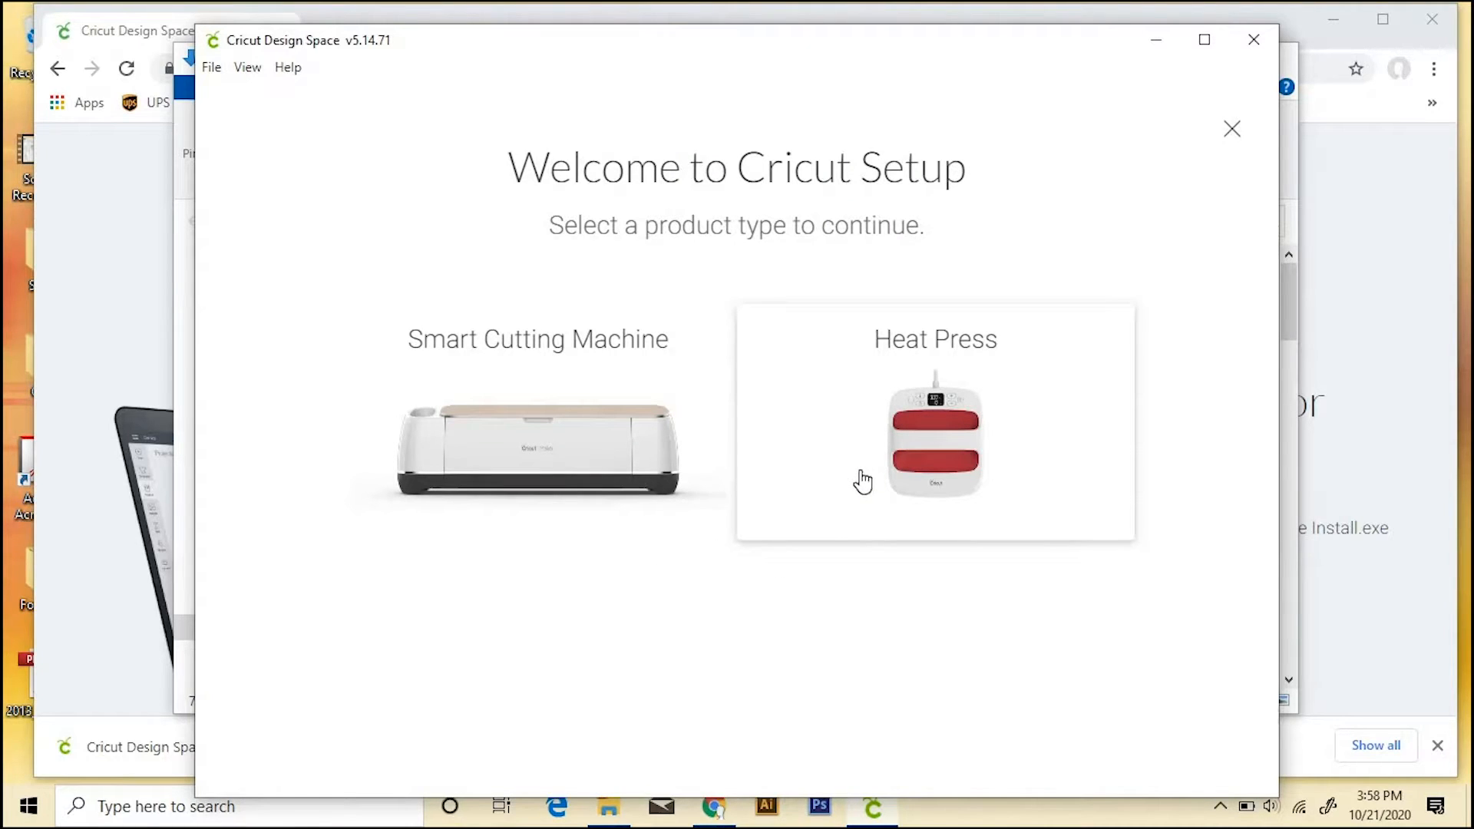
pyautogui.moveTo(534, 468)
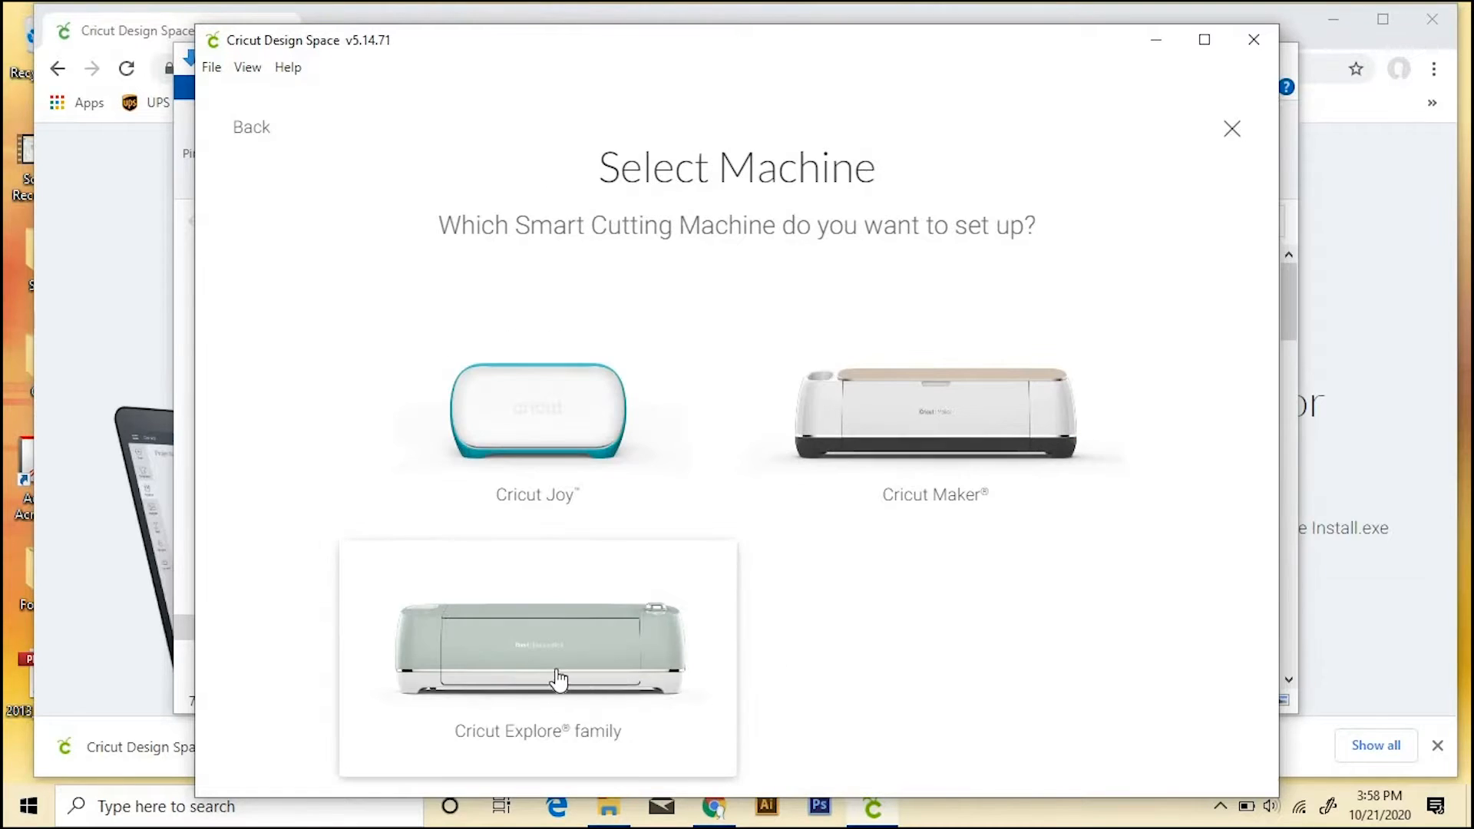
pyautogui.click(556, 647)
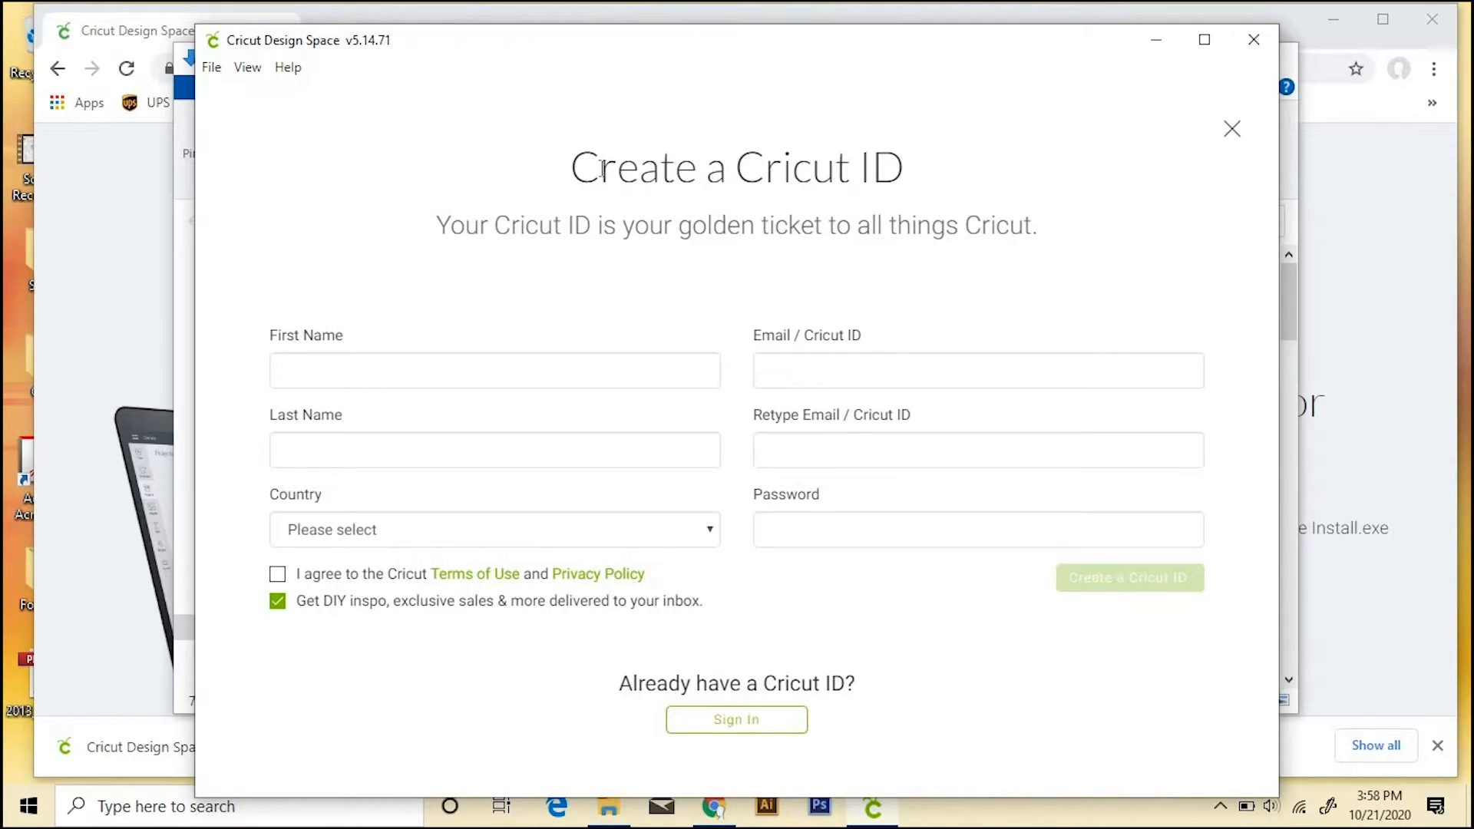
pyautogui.moveTo(391, 406)
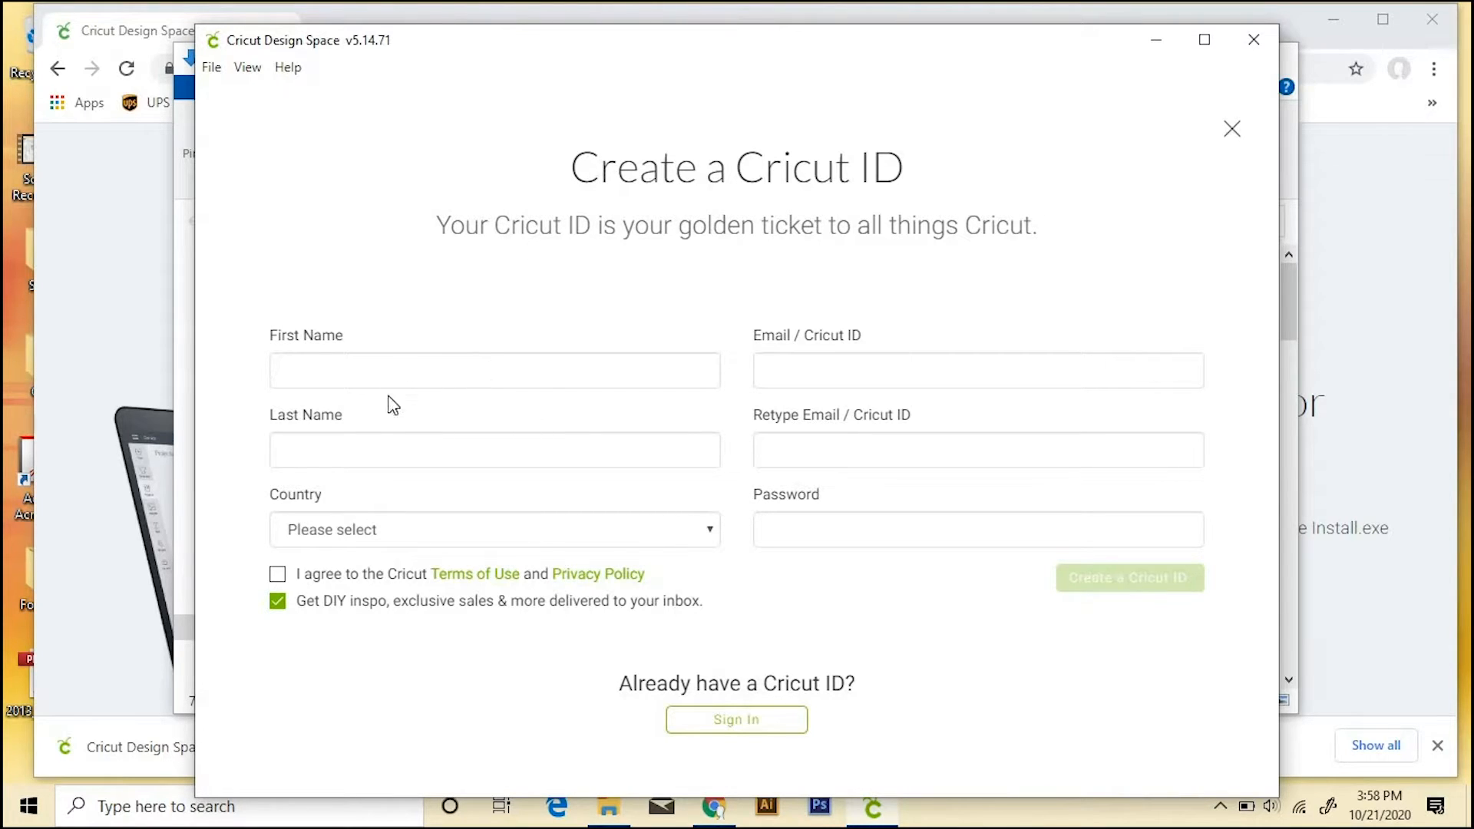
pyautogui.moveTo(410, 644)
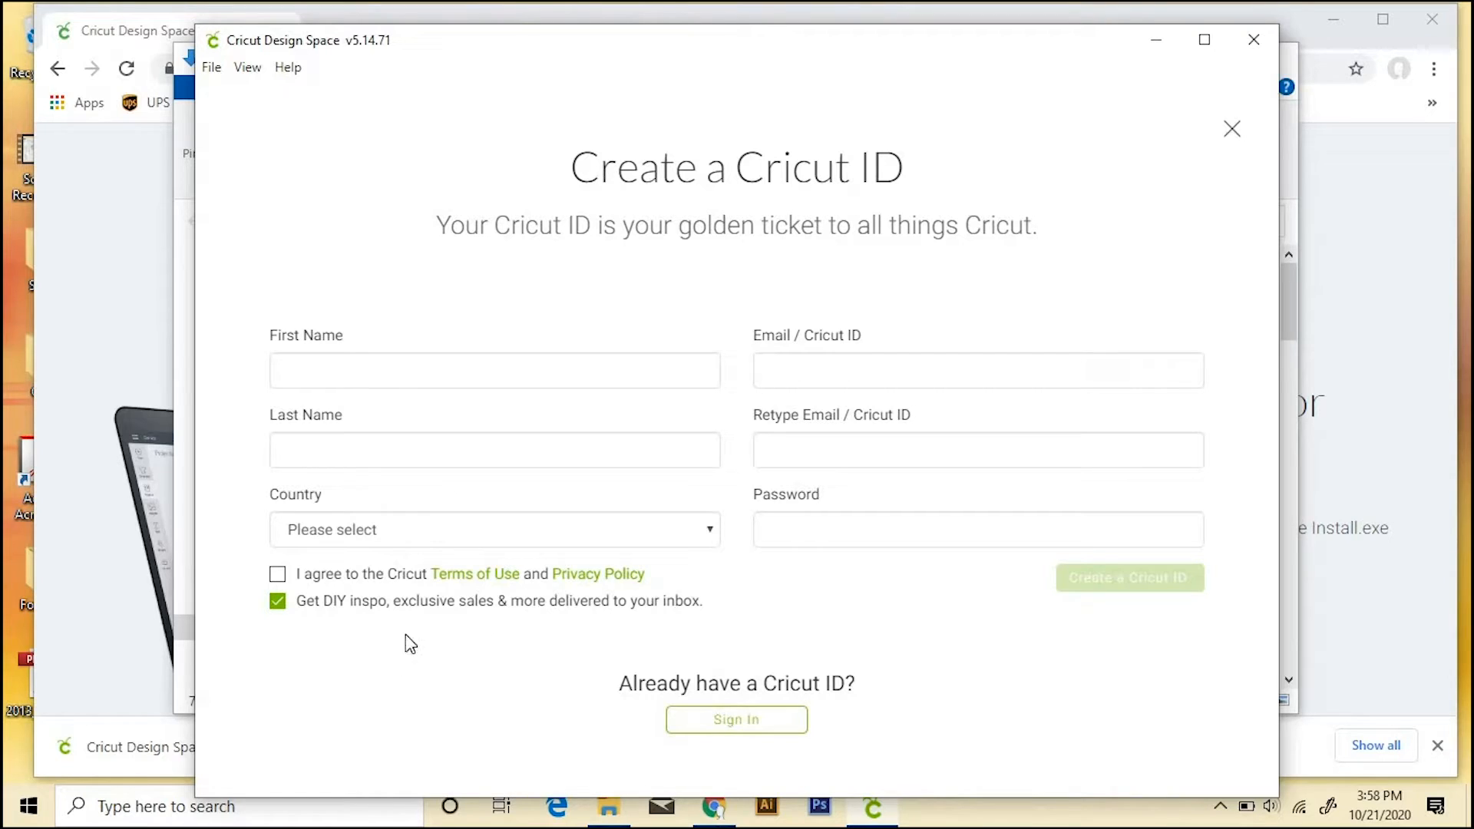
pyautogui.moveTo(314, 627)
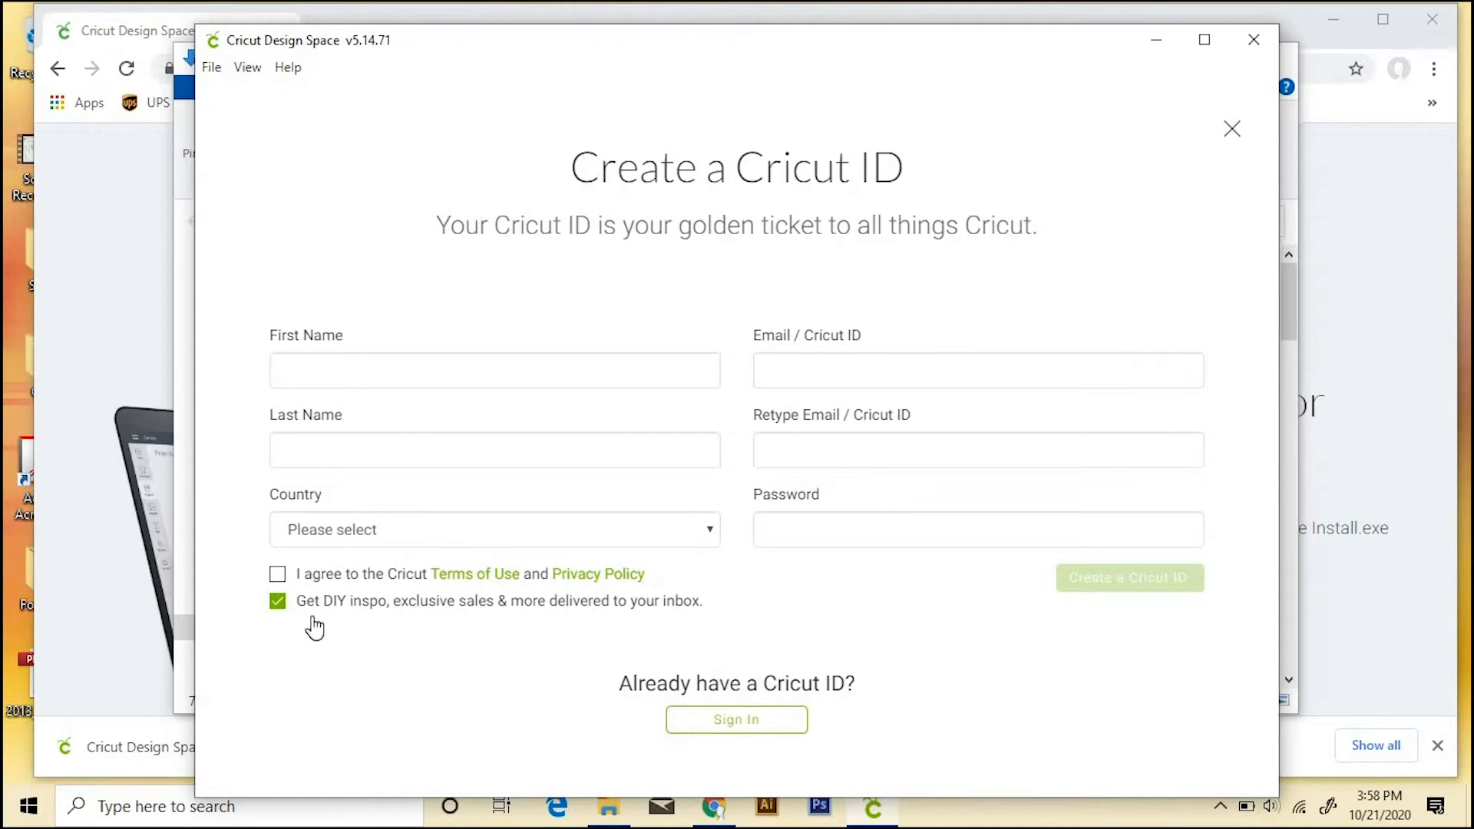
pyautogui.moveTo(532, 625)
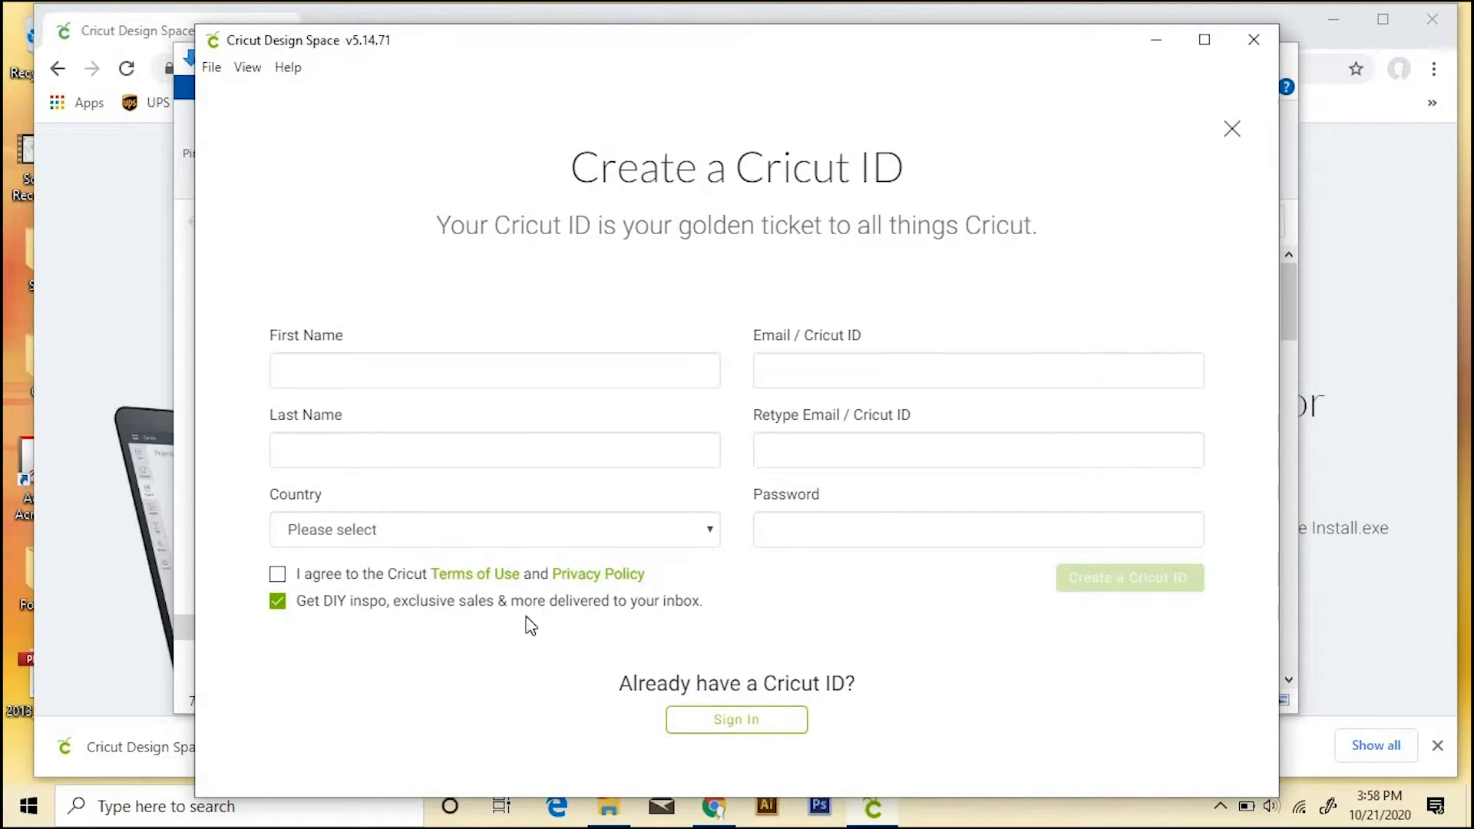
pyautogui.moveTo(1078, 607)
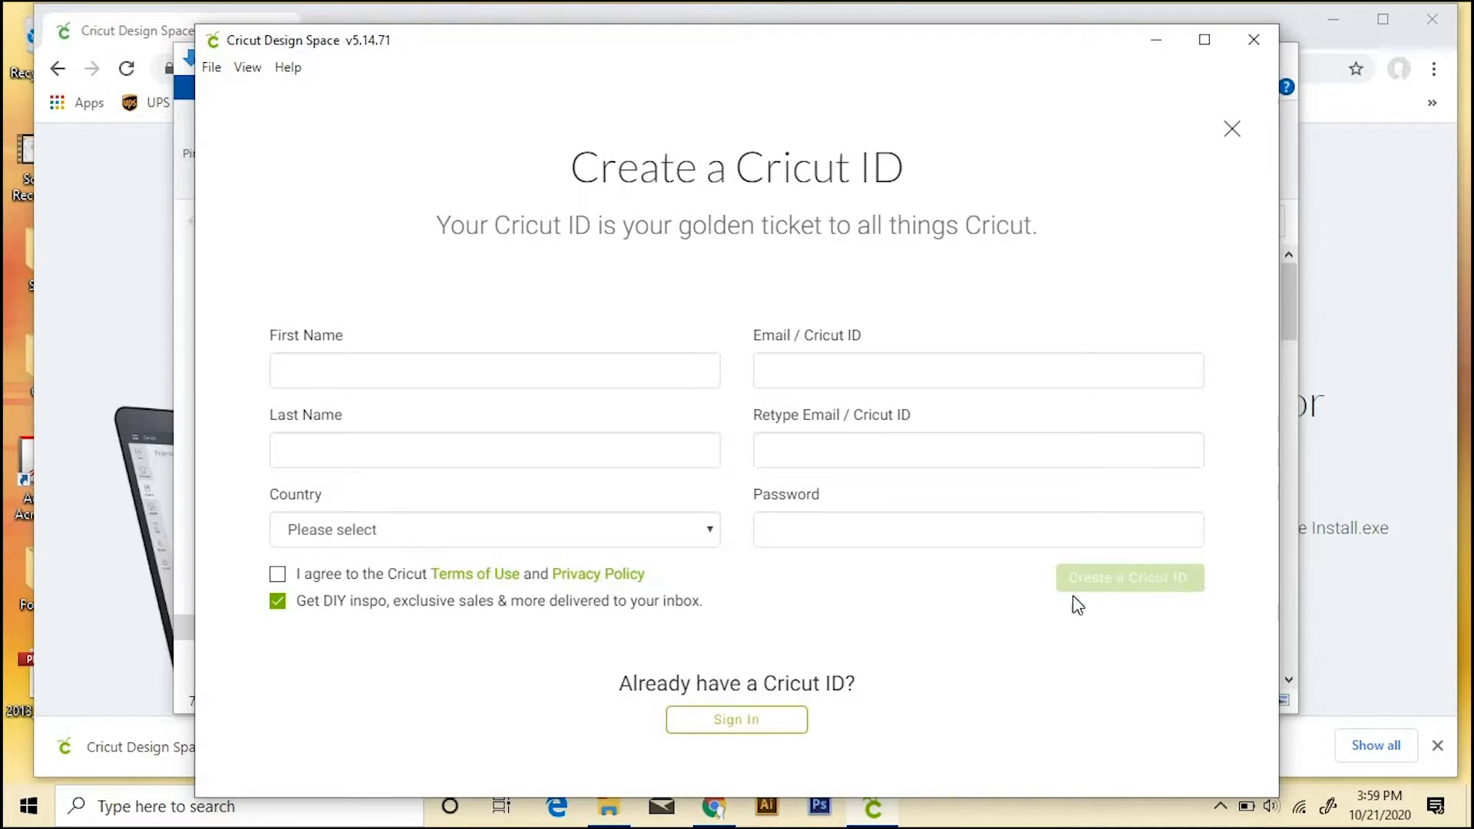
pyautogui.moveTo(768, 740)
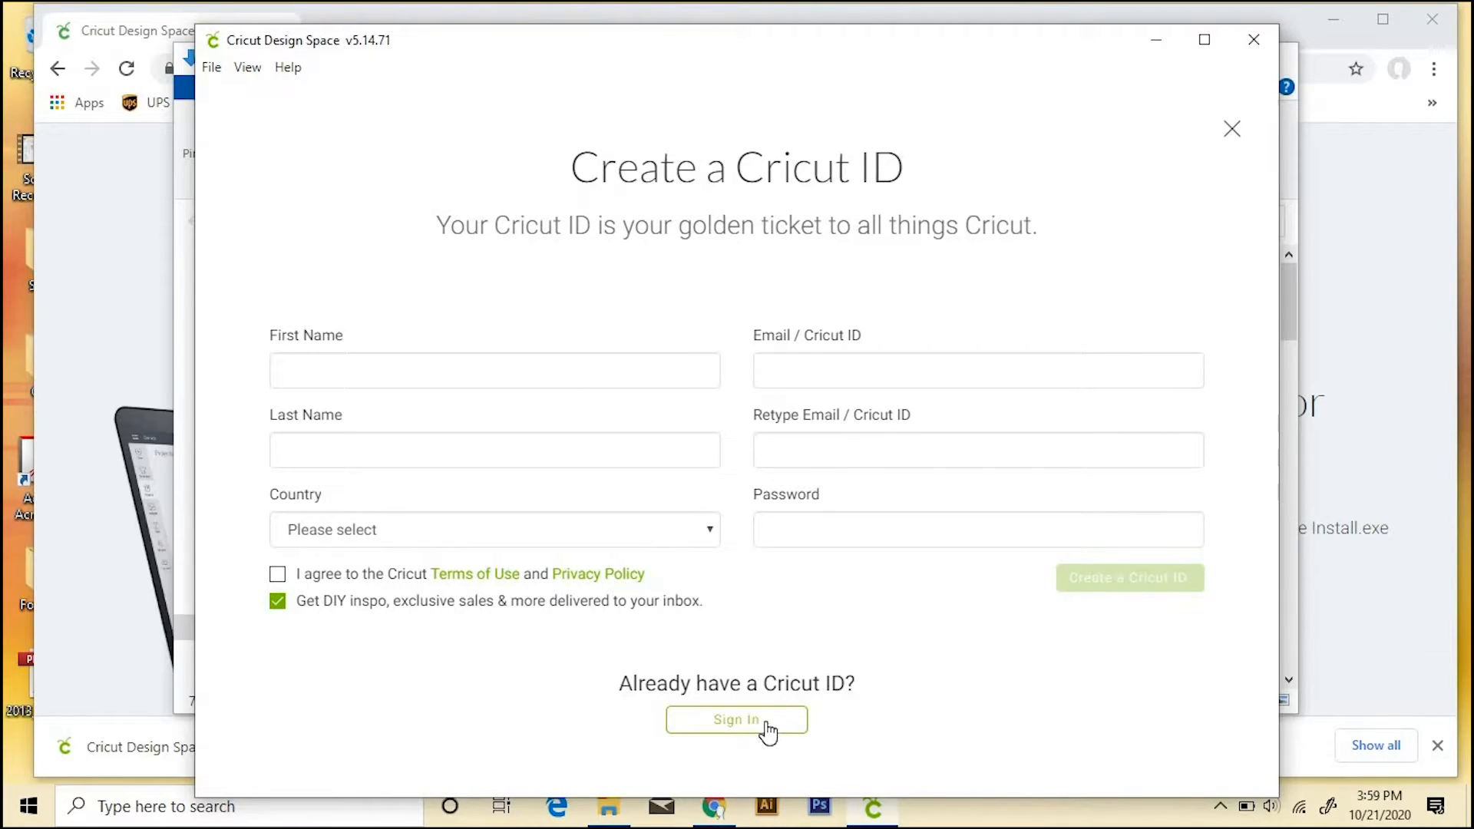
# Step: Choose Sign In under 'Already have a Cricut ID?' instead of creating an account
pyautogui.click(737, 719)
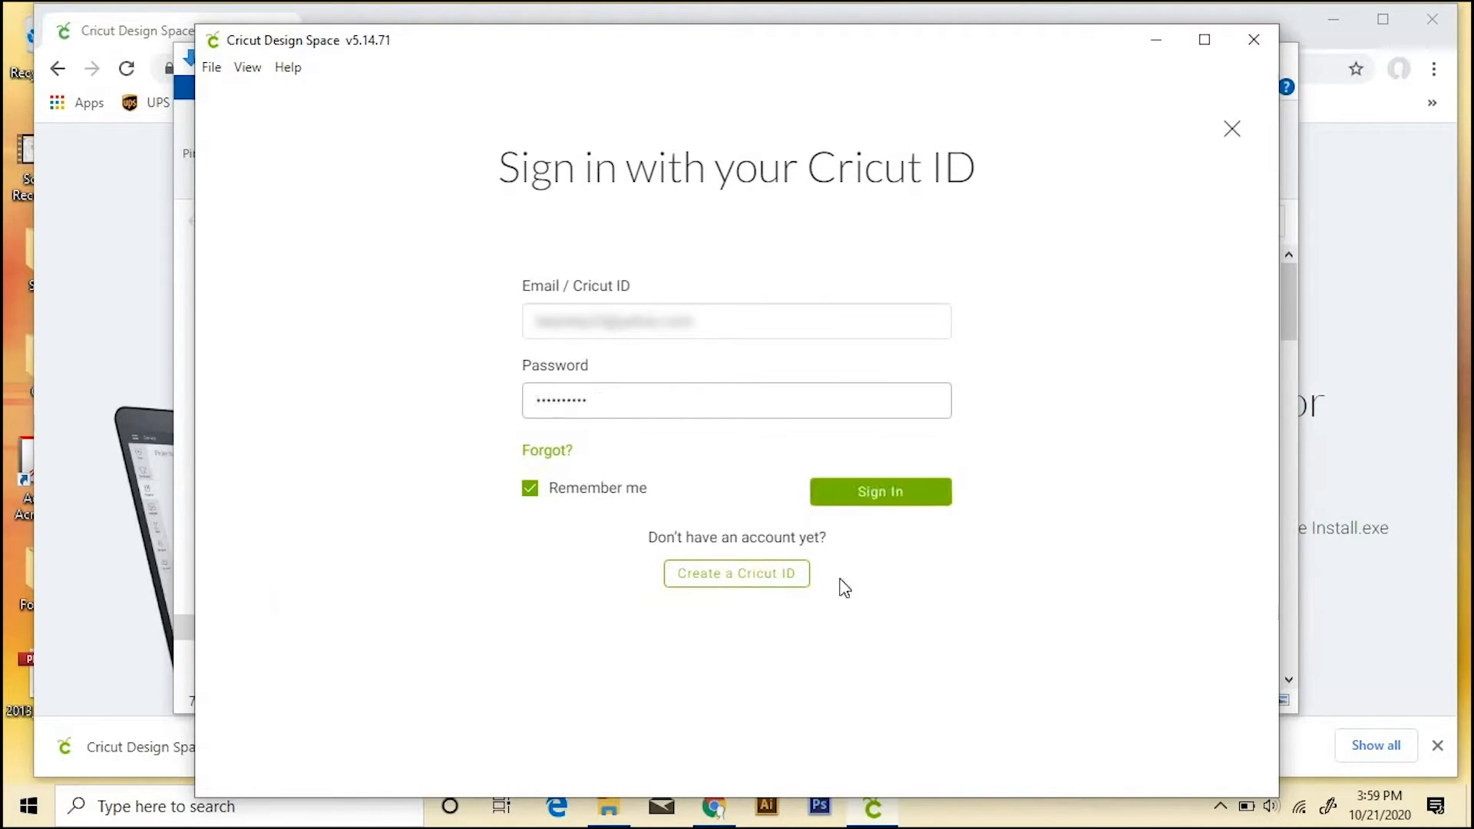
# Step: Sign in and advance setup through to the USB connection step showing no device found
pyautogui.click(882, 491)
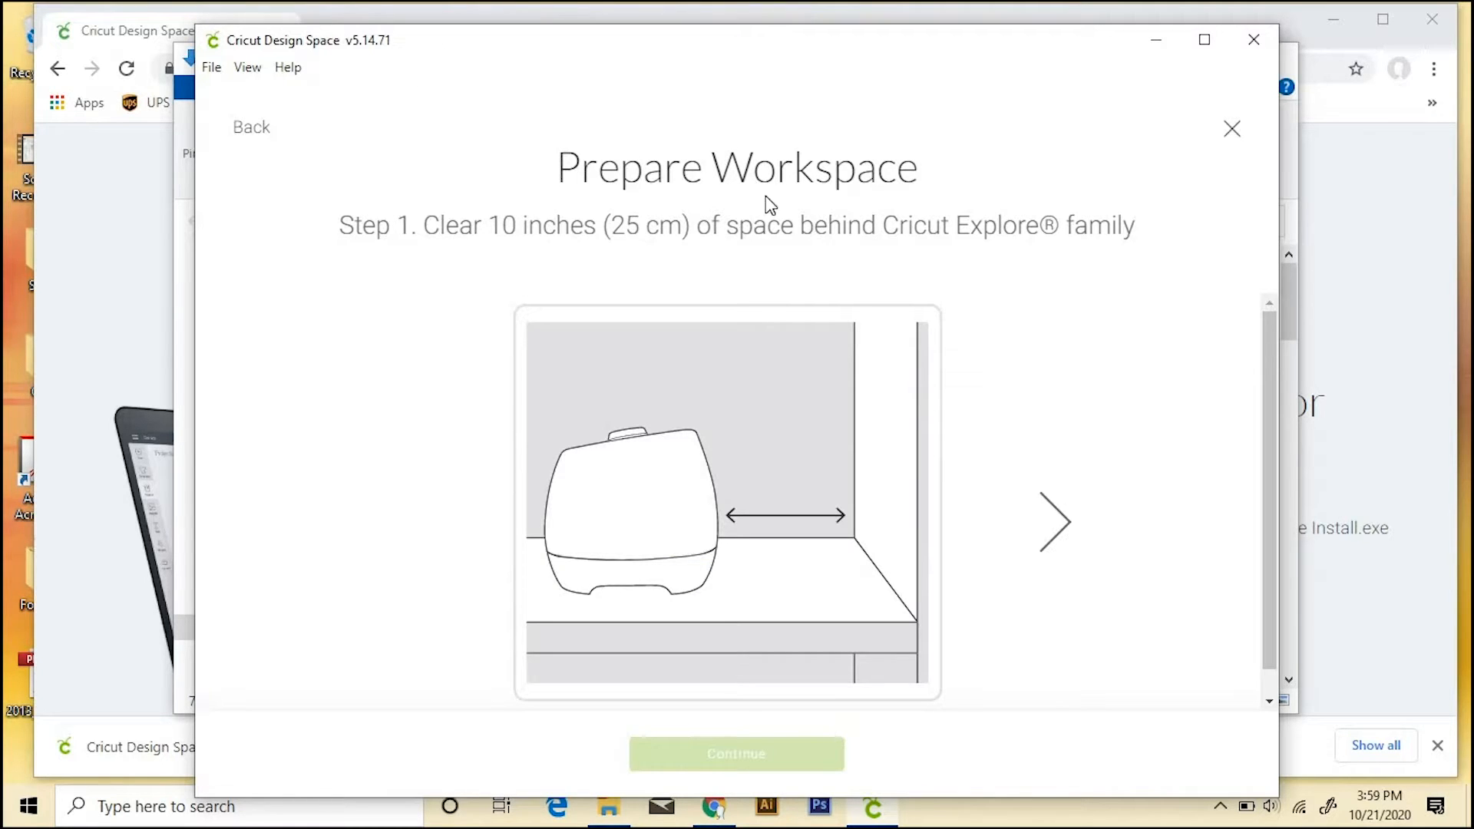
pyautogui.moveTo(800, 238)
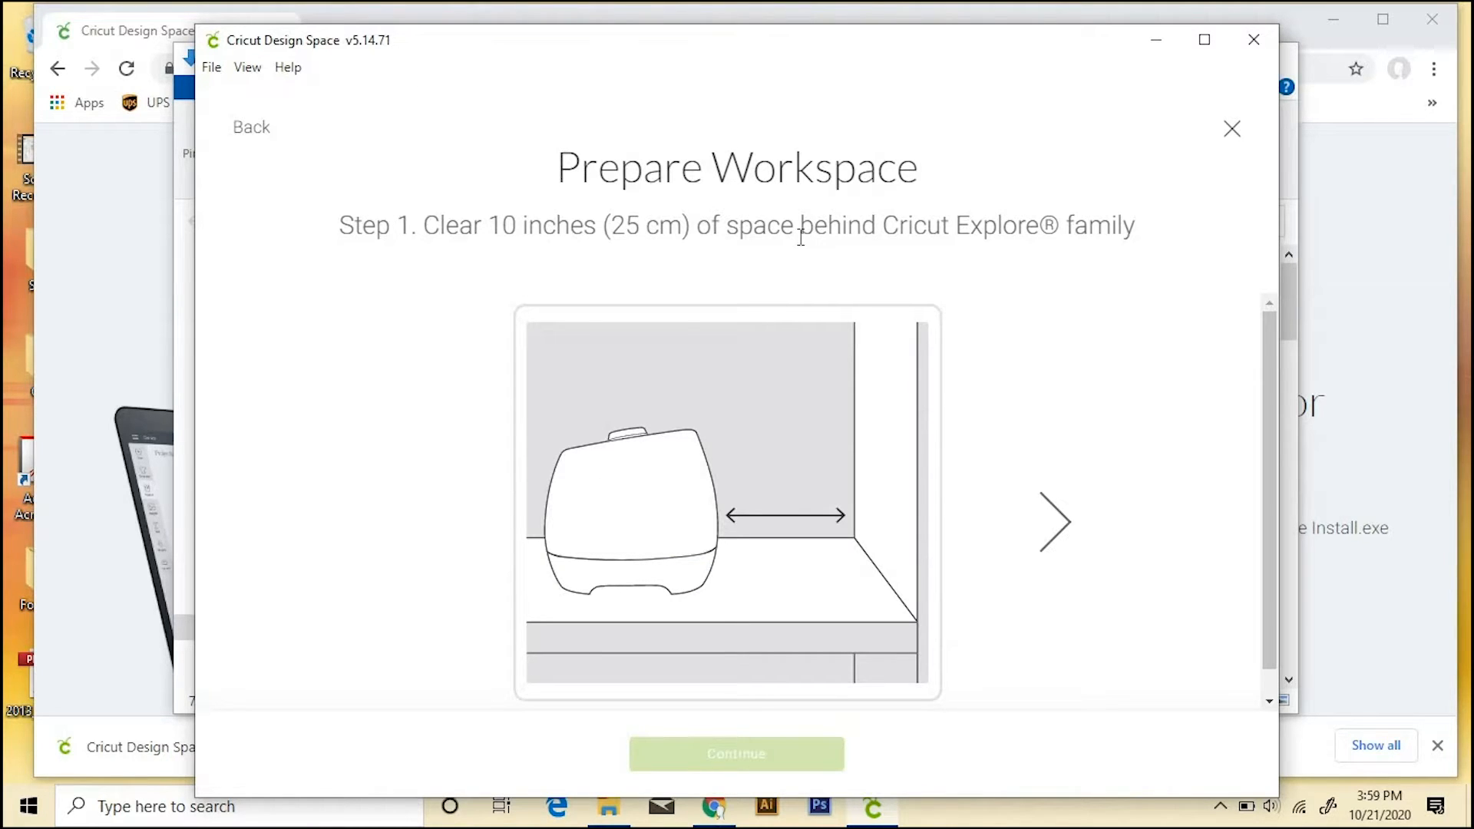
pyautogui.moveTo(933, 361)
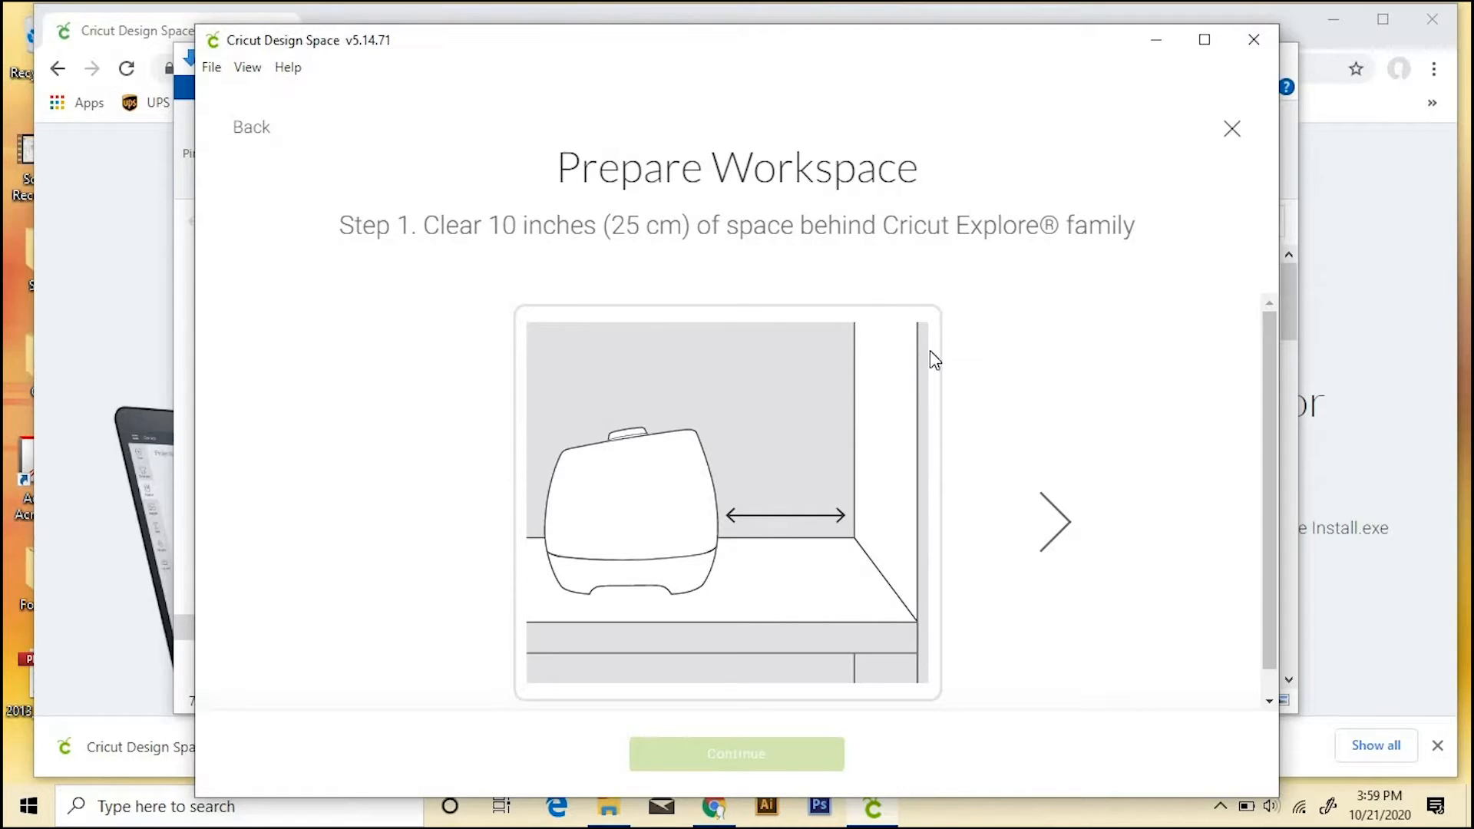
pyautogui.click(1056, 522)
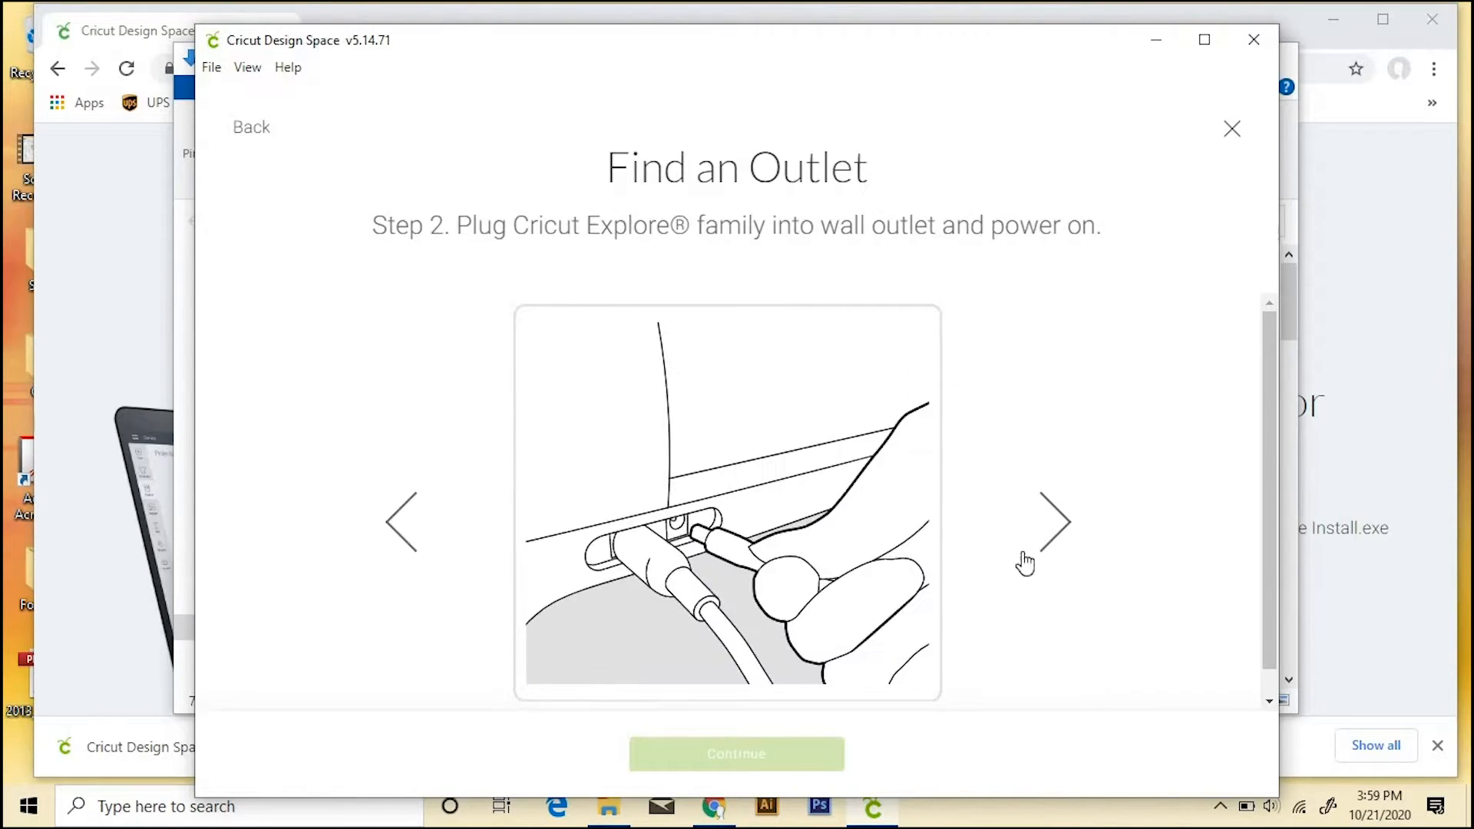
pyautogui.moveTo(1068, 543)
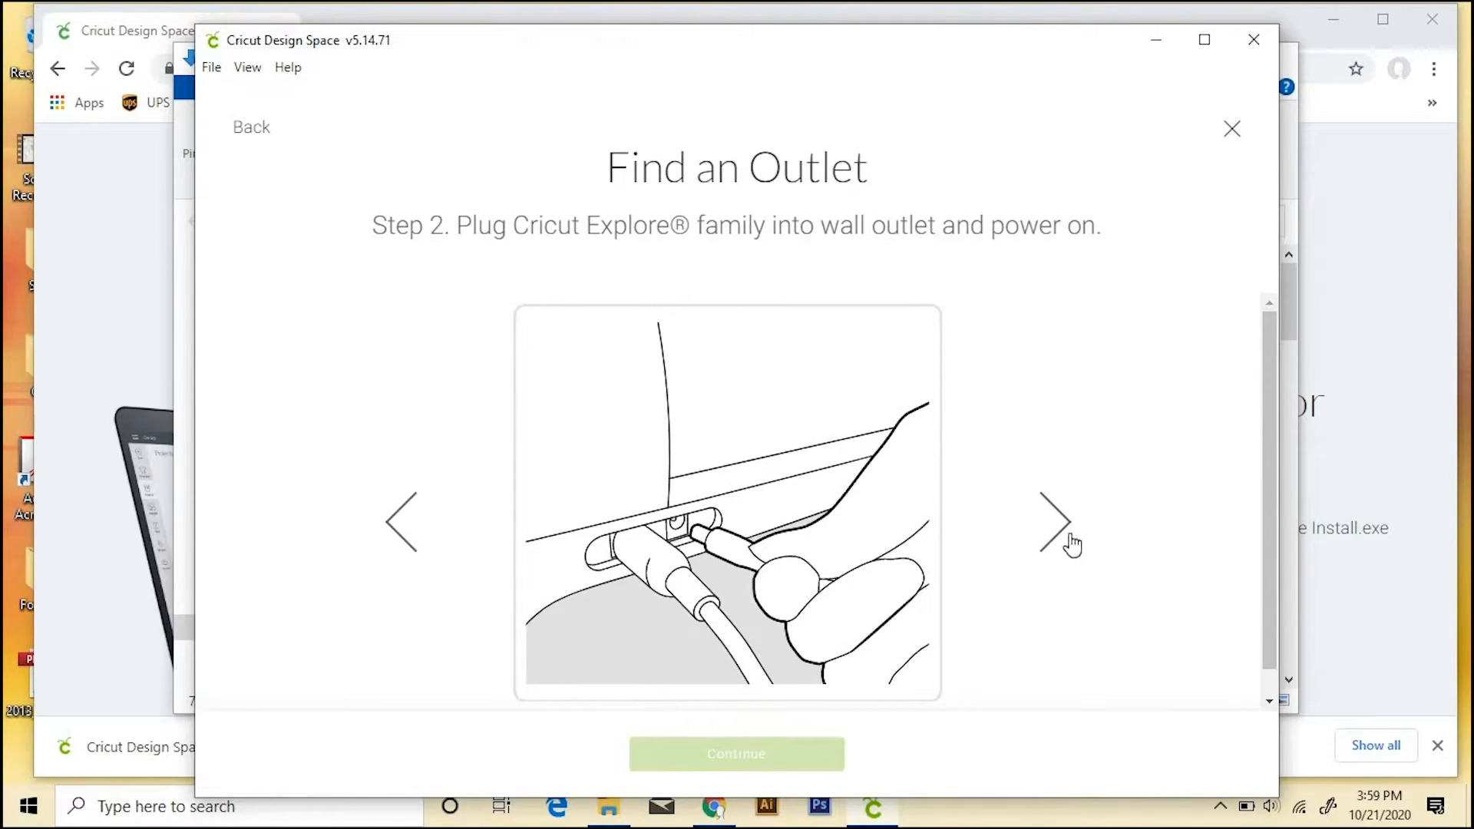
pyautogui.click(1053, 522)
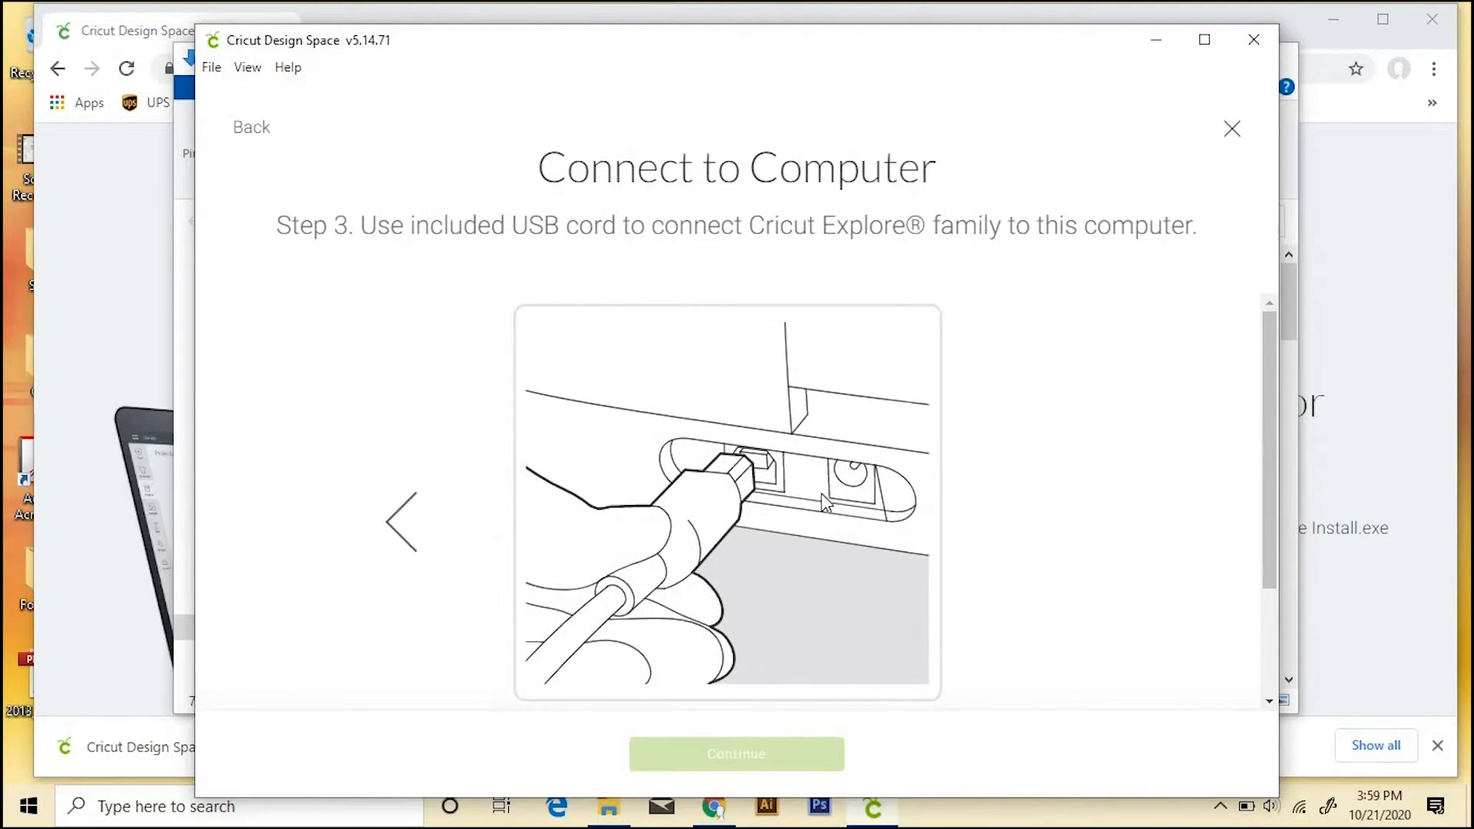
pyautogui.scroll(-3)
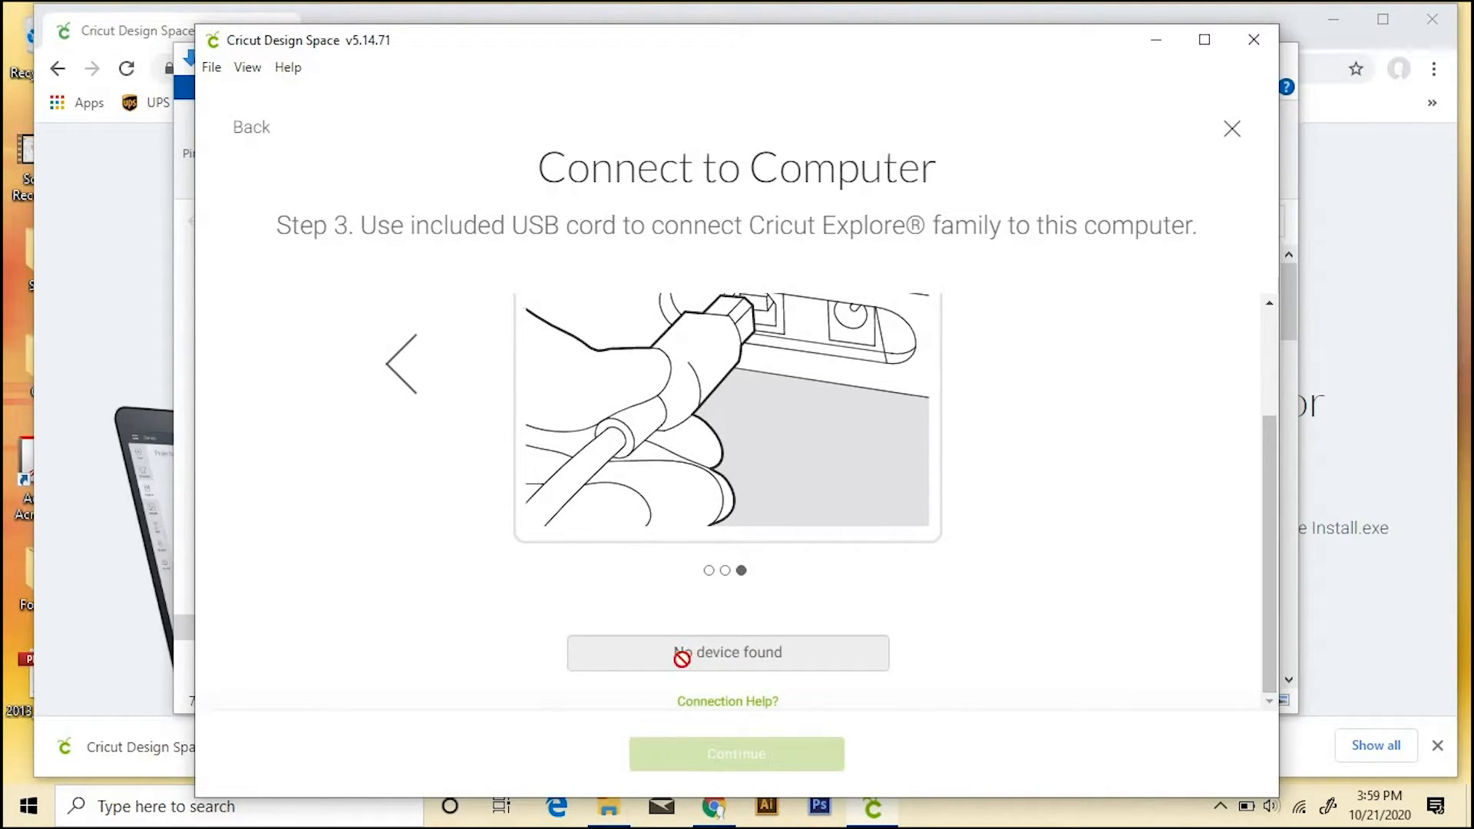
pyautogui.moveTo(866, 710)
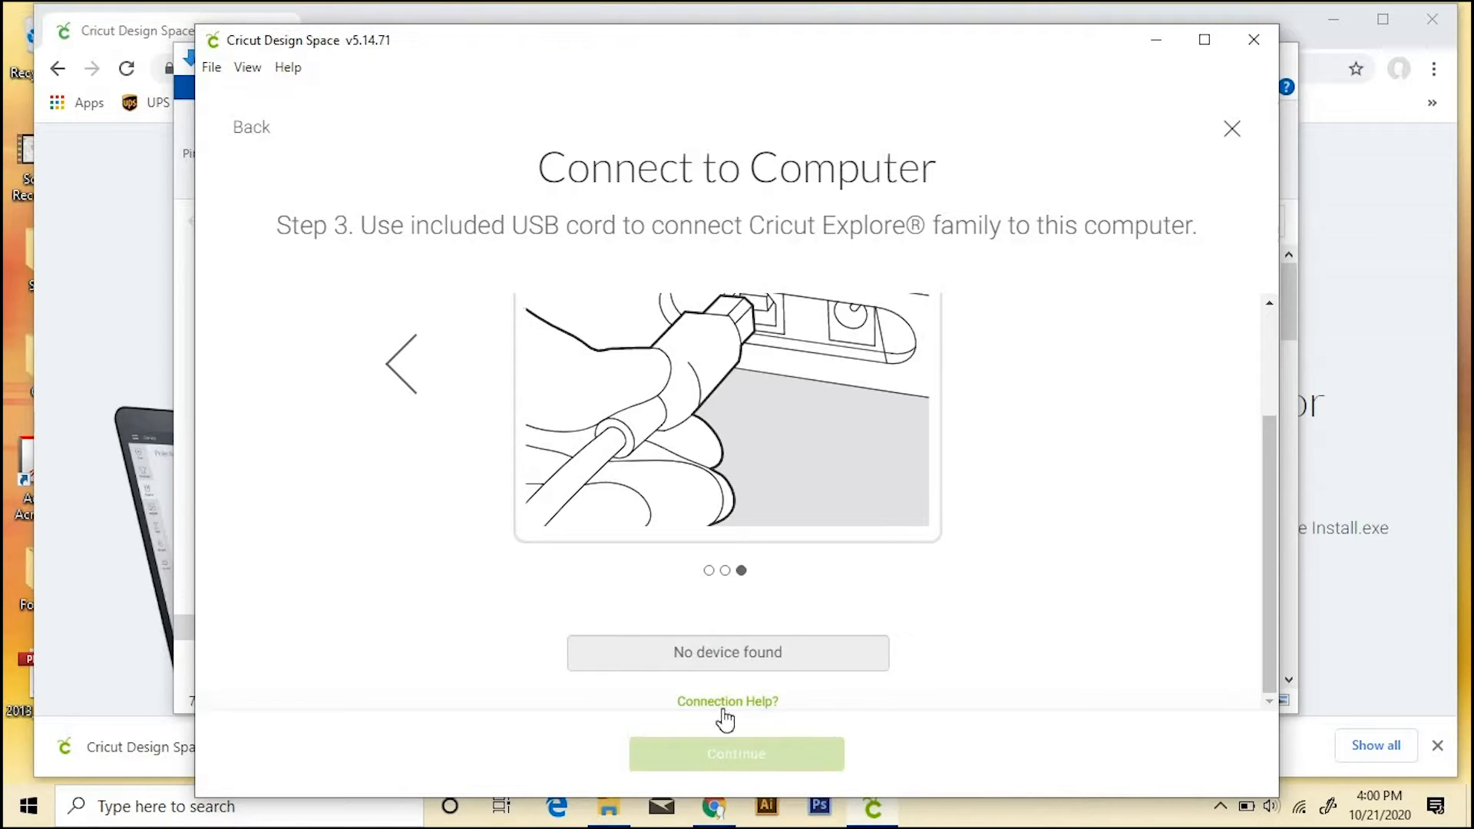
pyautogui.moveTo(1220, 192)
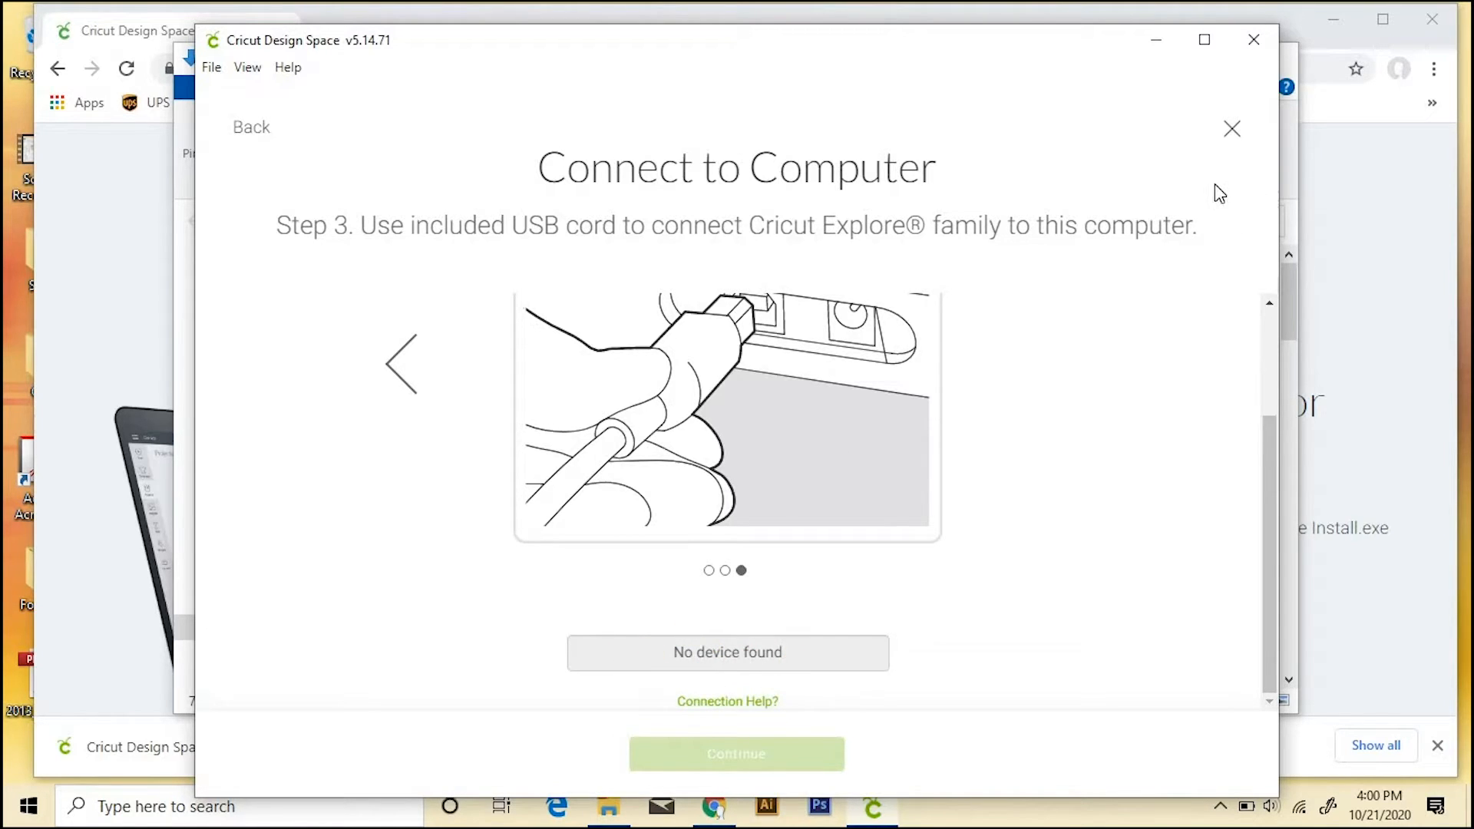
# Step: Exit machine setup and confirm, returning to the Home screen with My Projects
pyautogui.click(1231, 129)
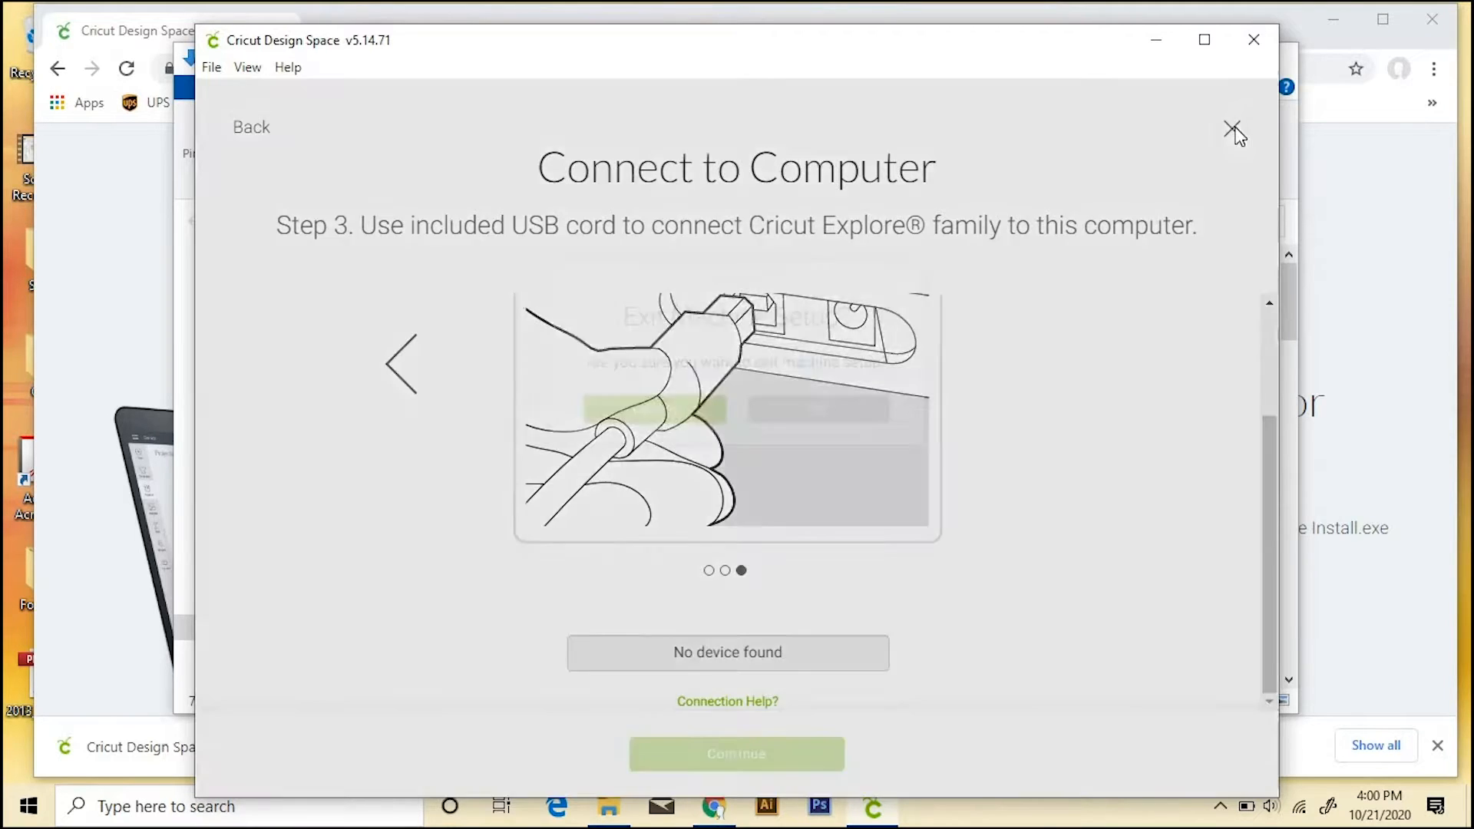
pyautogui.click(1233, 129)
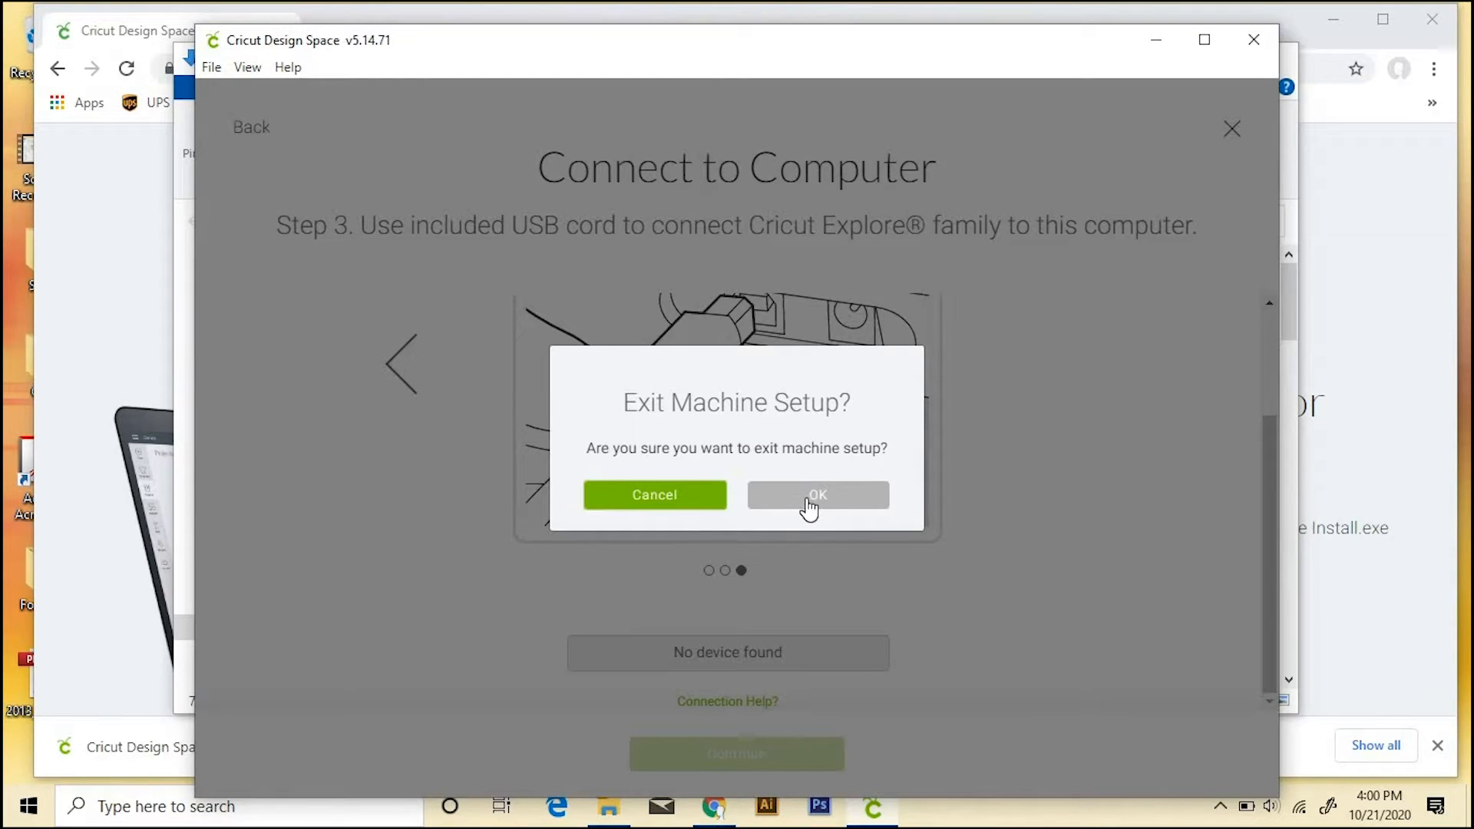
pyautogui.click(817, 494)
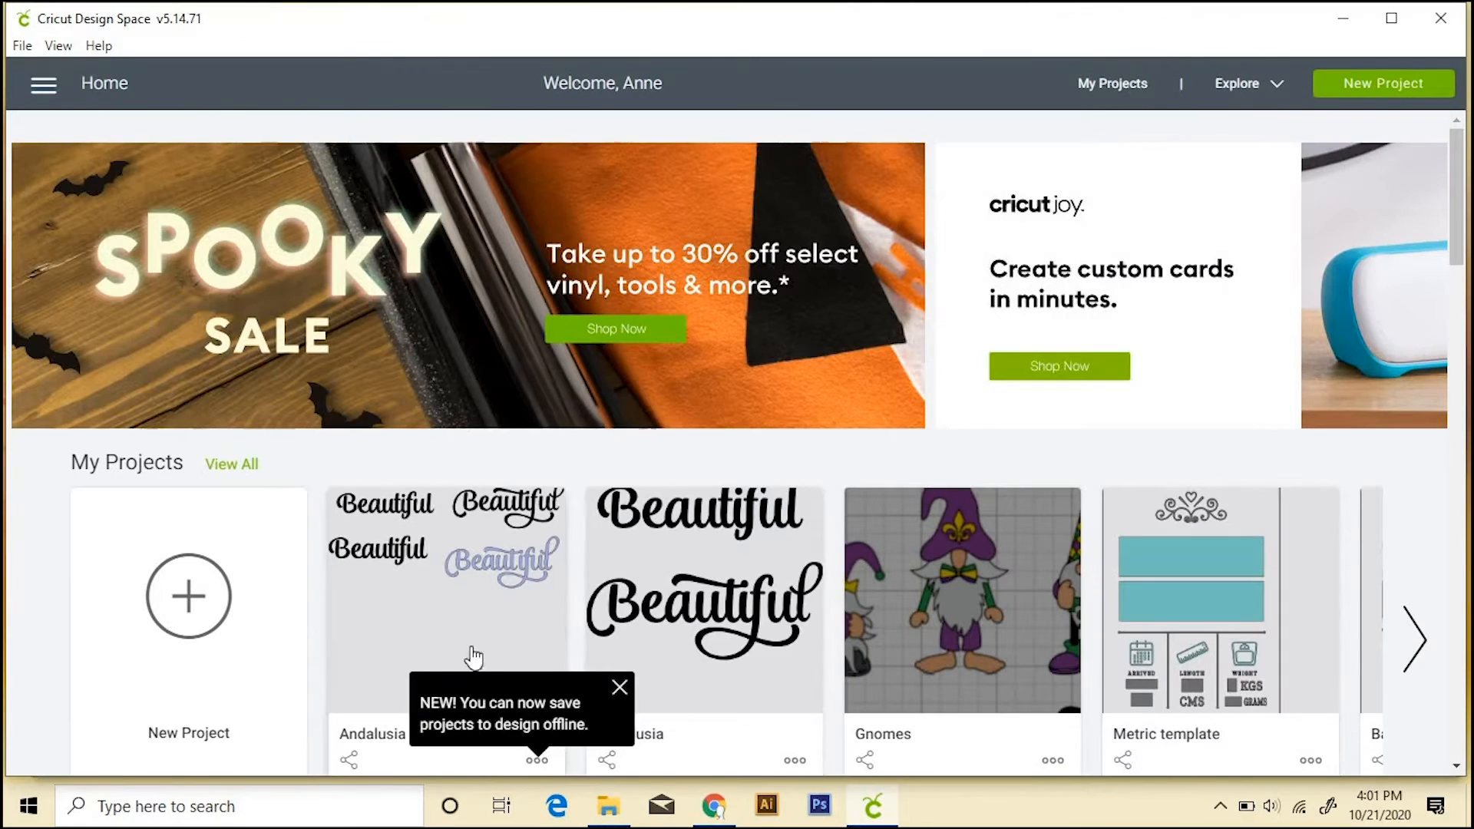
pyautogui.moveTo(187, 618)
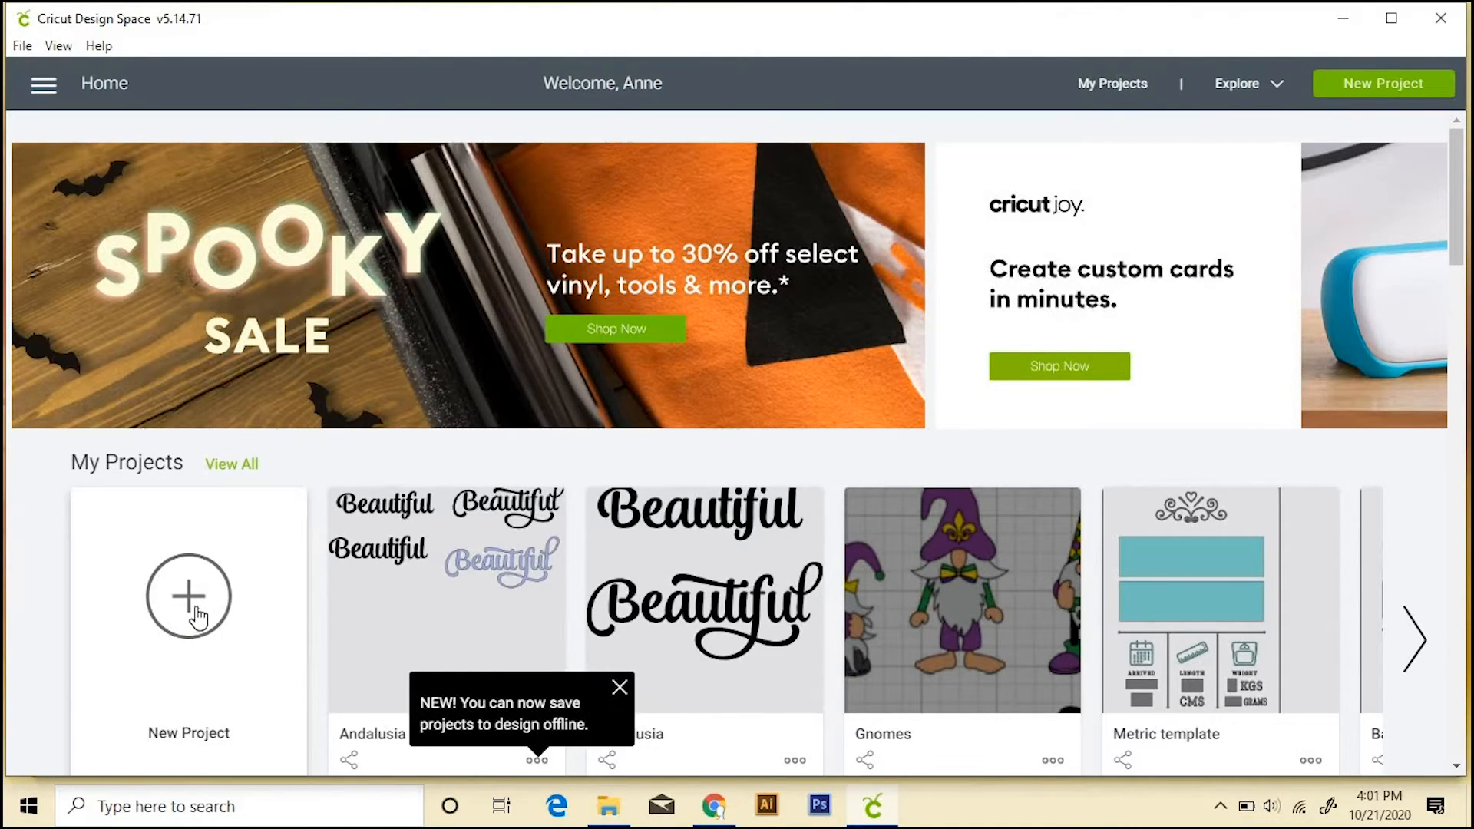
# Step: Create a New Project canvas and go to the Upload screen from the left toolbar
pyautogui.click(189, 596)
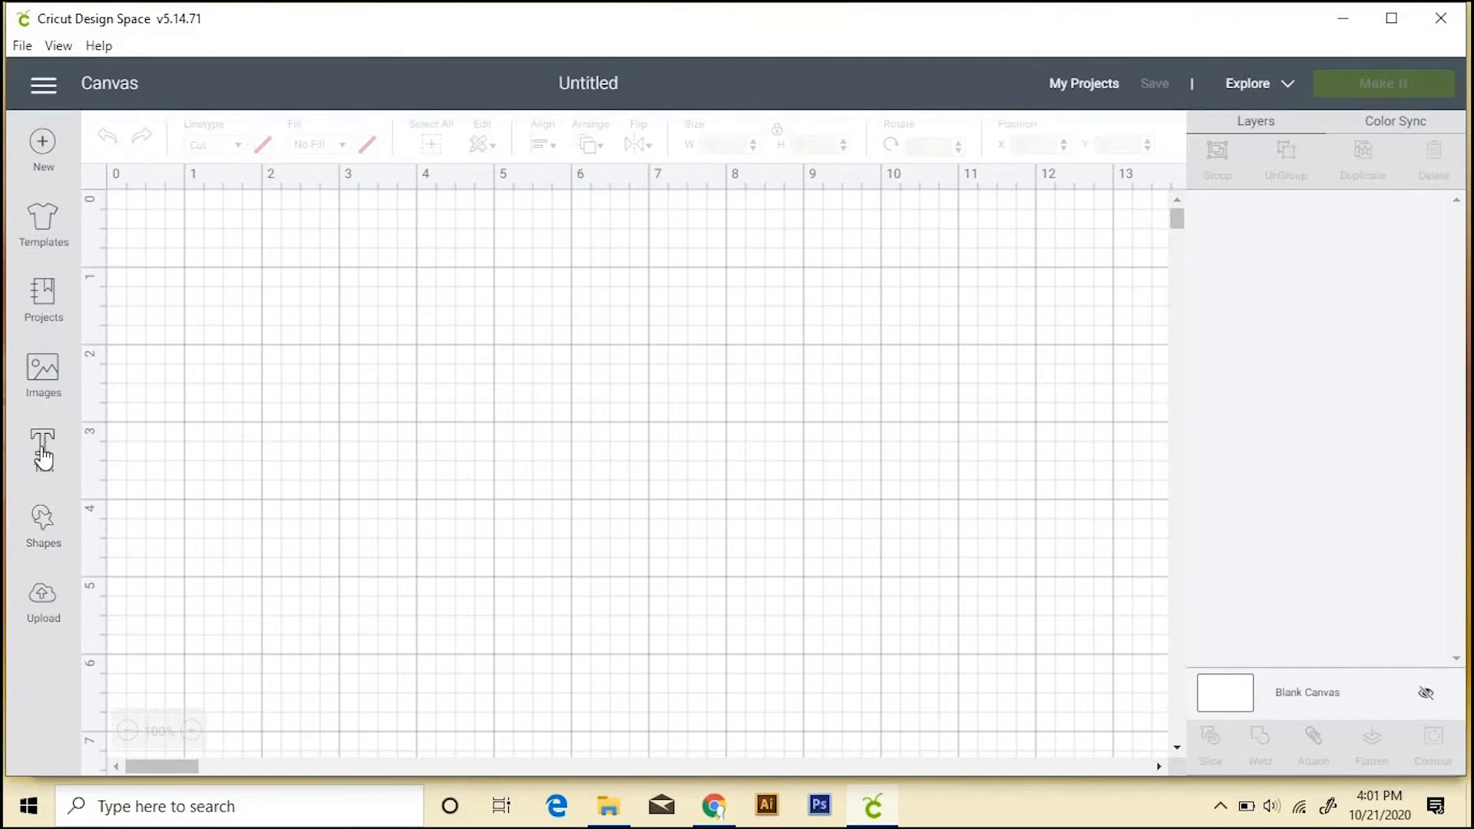
pyautogui.moveTo(43, 390)
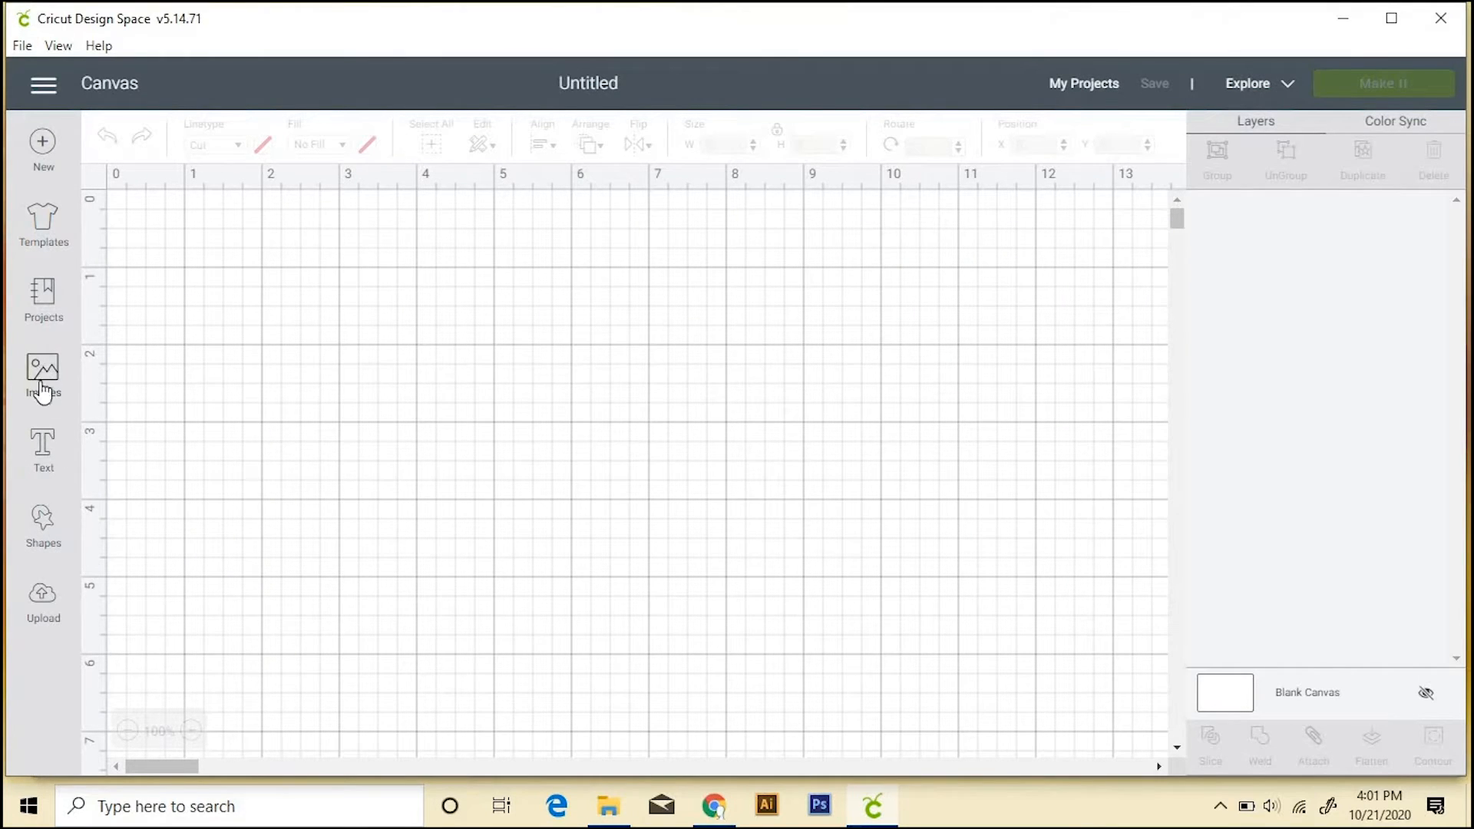
pyautogui.moveTo(43, 614)
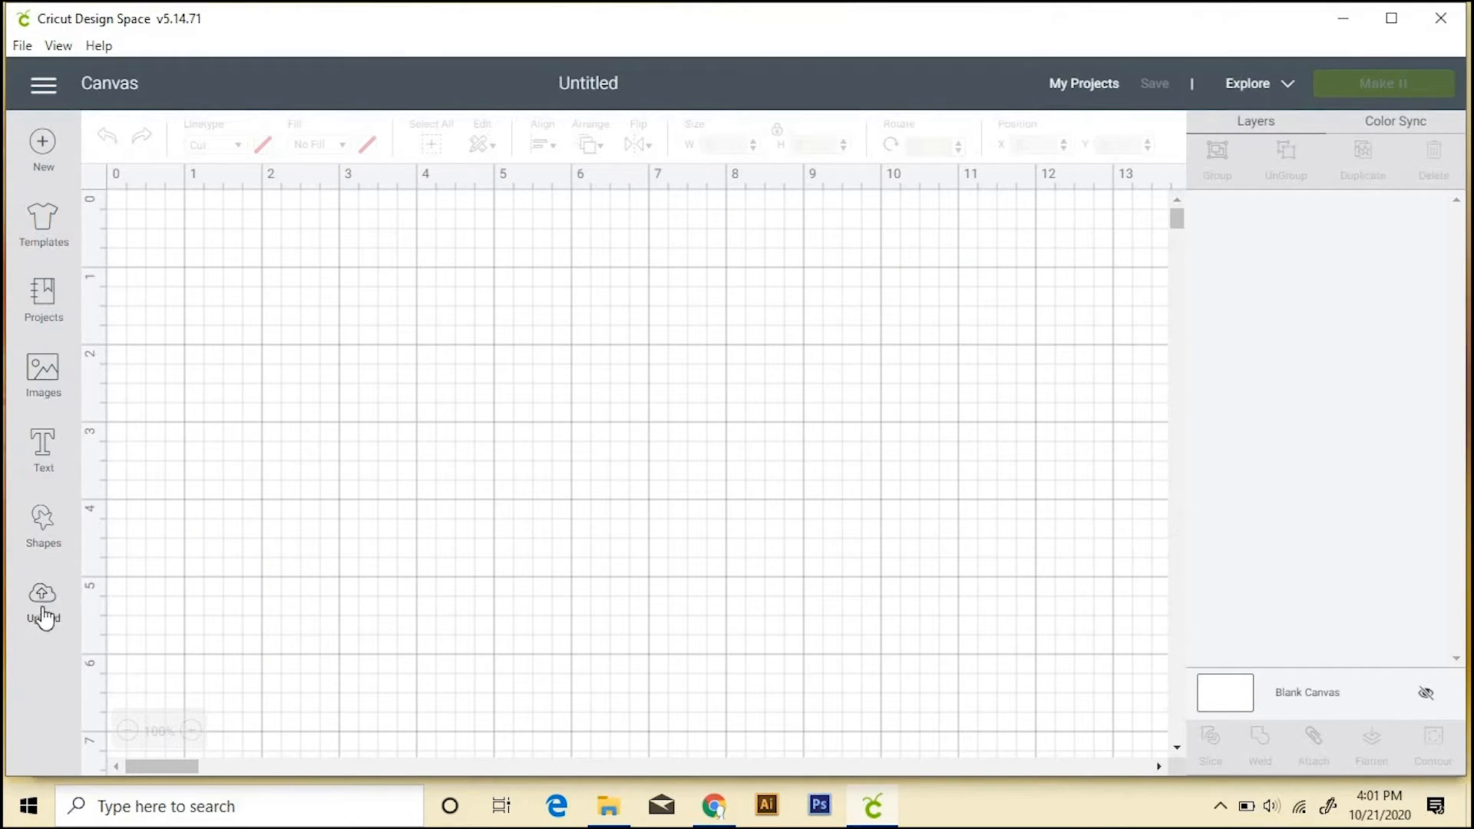
pyautogui.moveTo(45, 603)
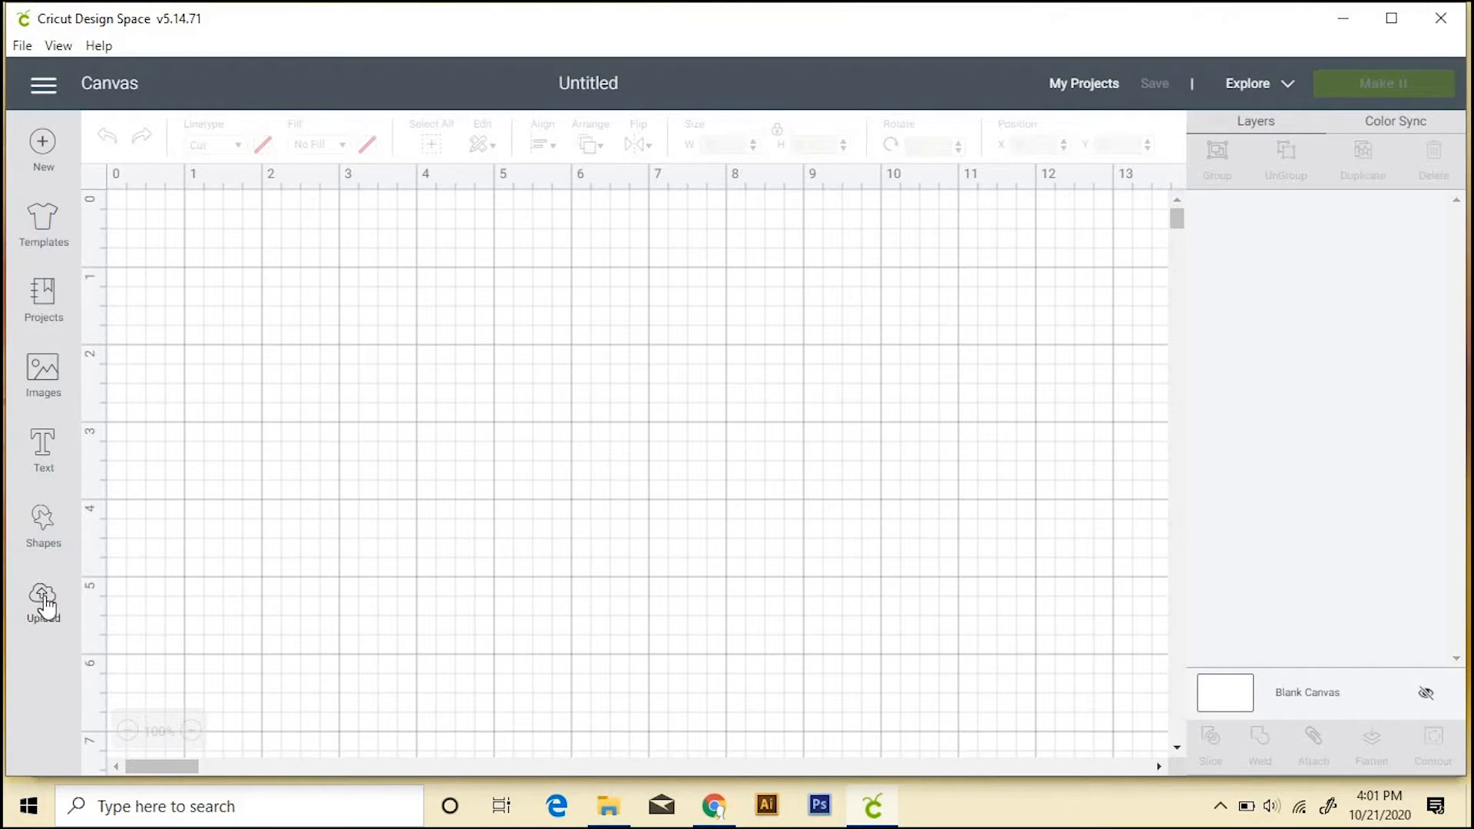
pyautogui.click(43, 596)
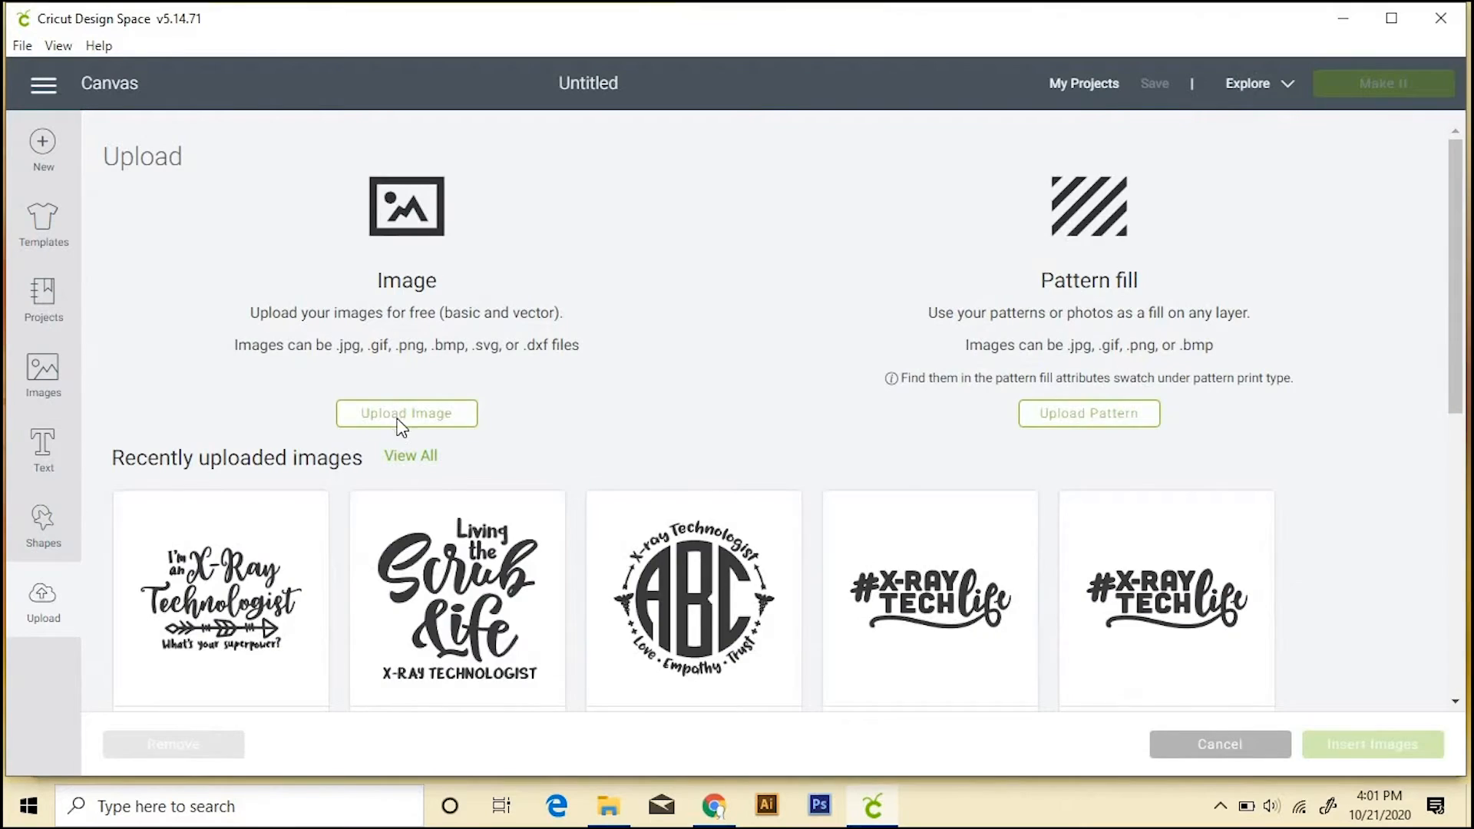
# Step: Browse for and load 'pumpkin spice everything plus.svg' into the Upload Image screen
pyautogui.click(407, 414)
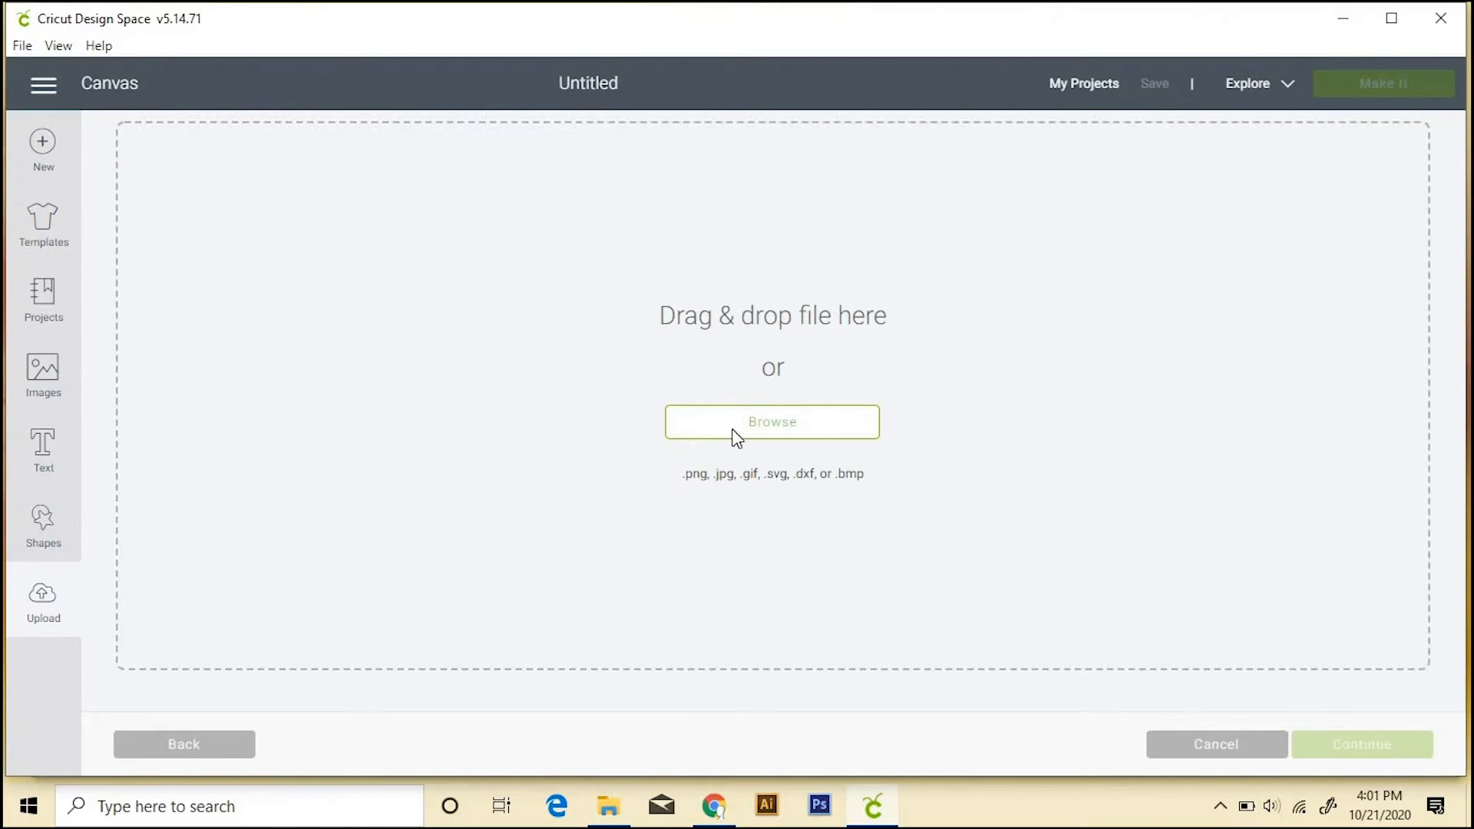
pyautogui.moveTo(466, 170)
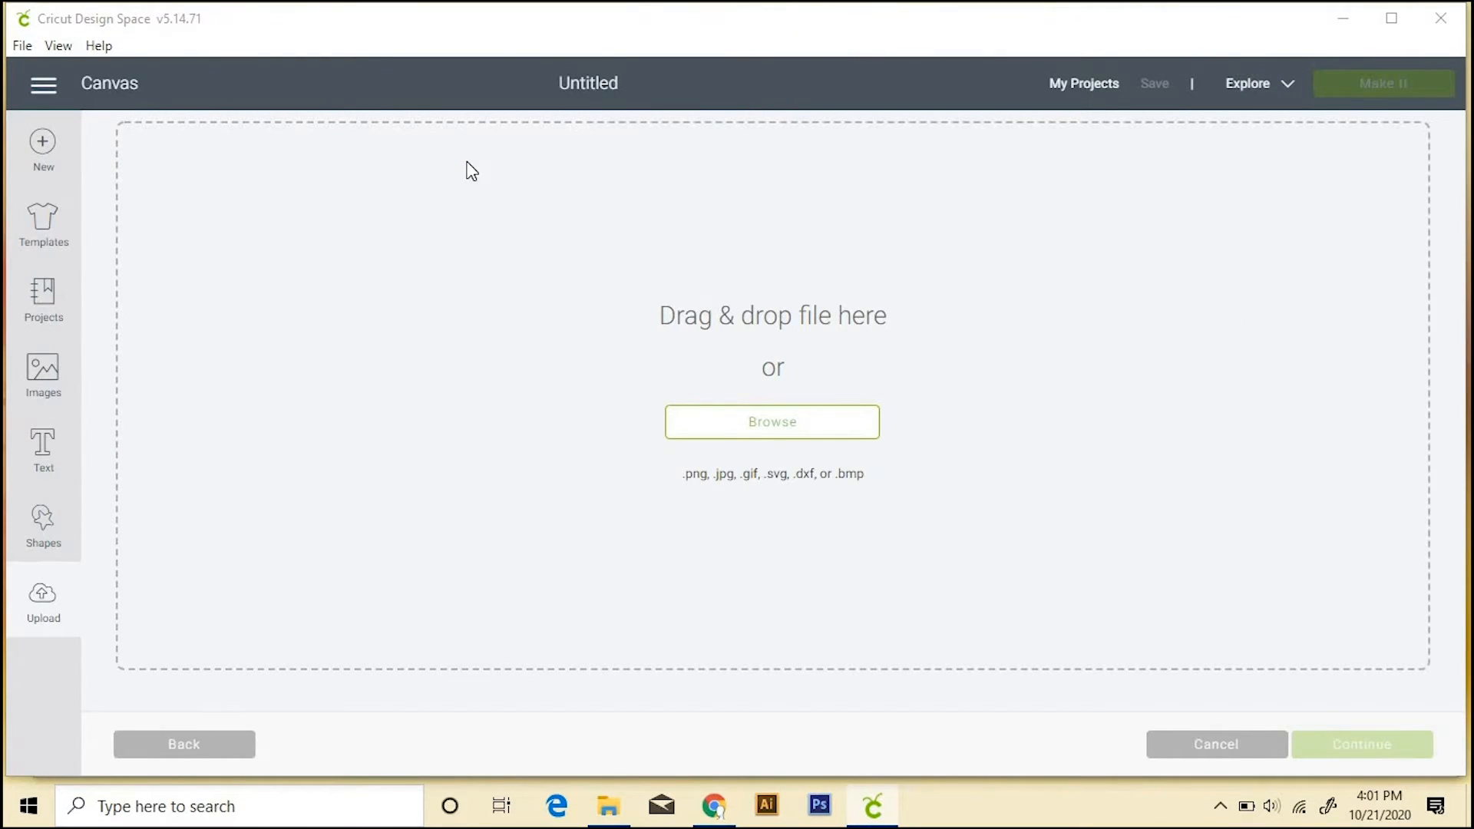
pyautogui.click(772, 421)
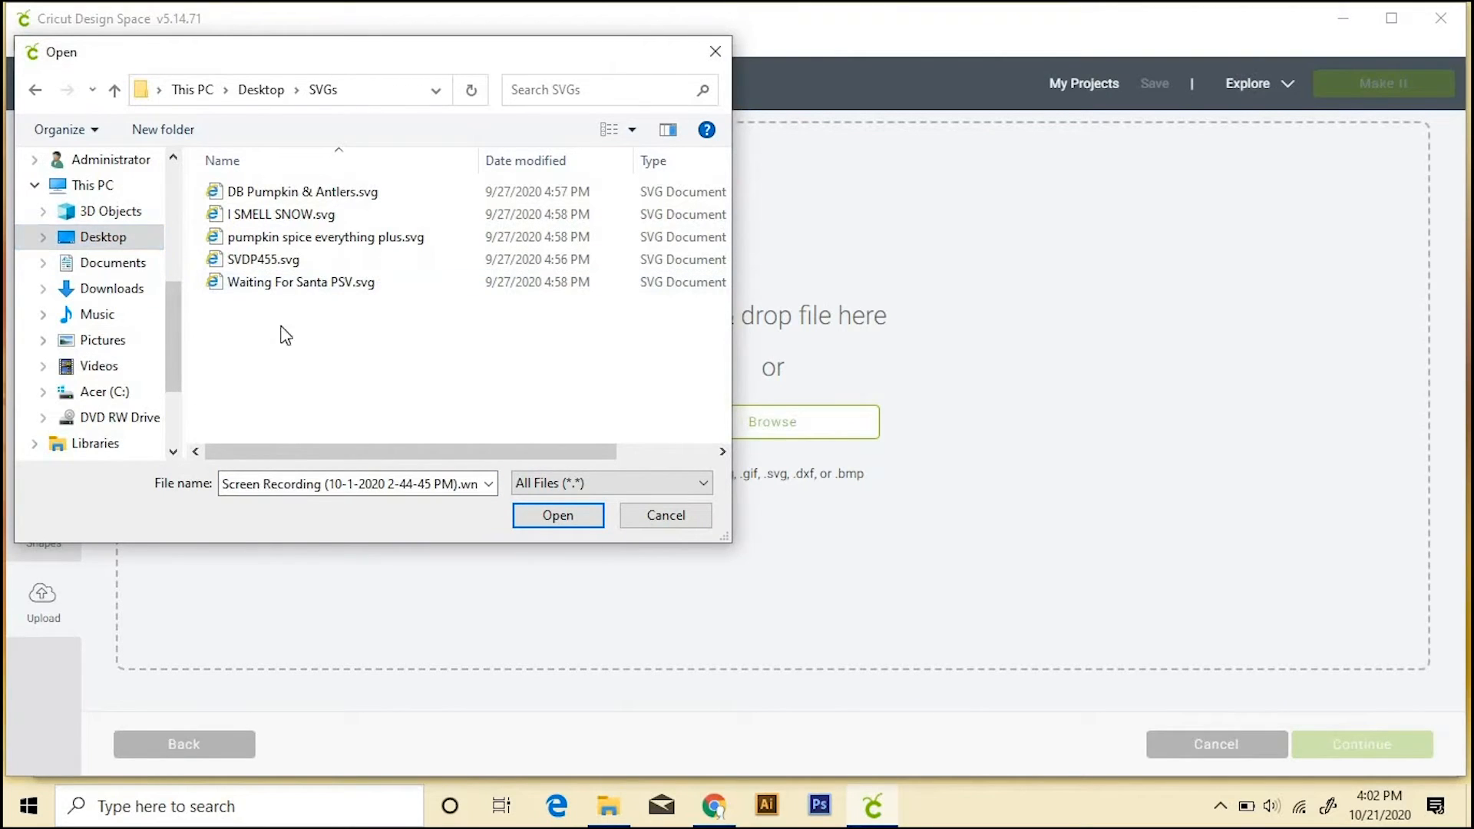
pyautogui.click(325, 237)
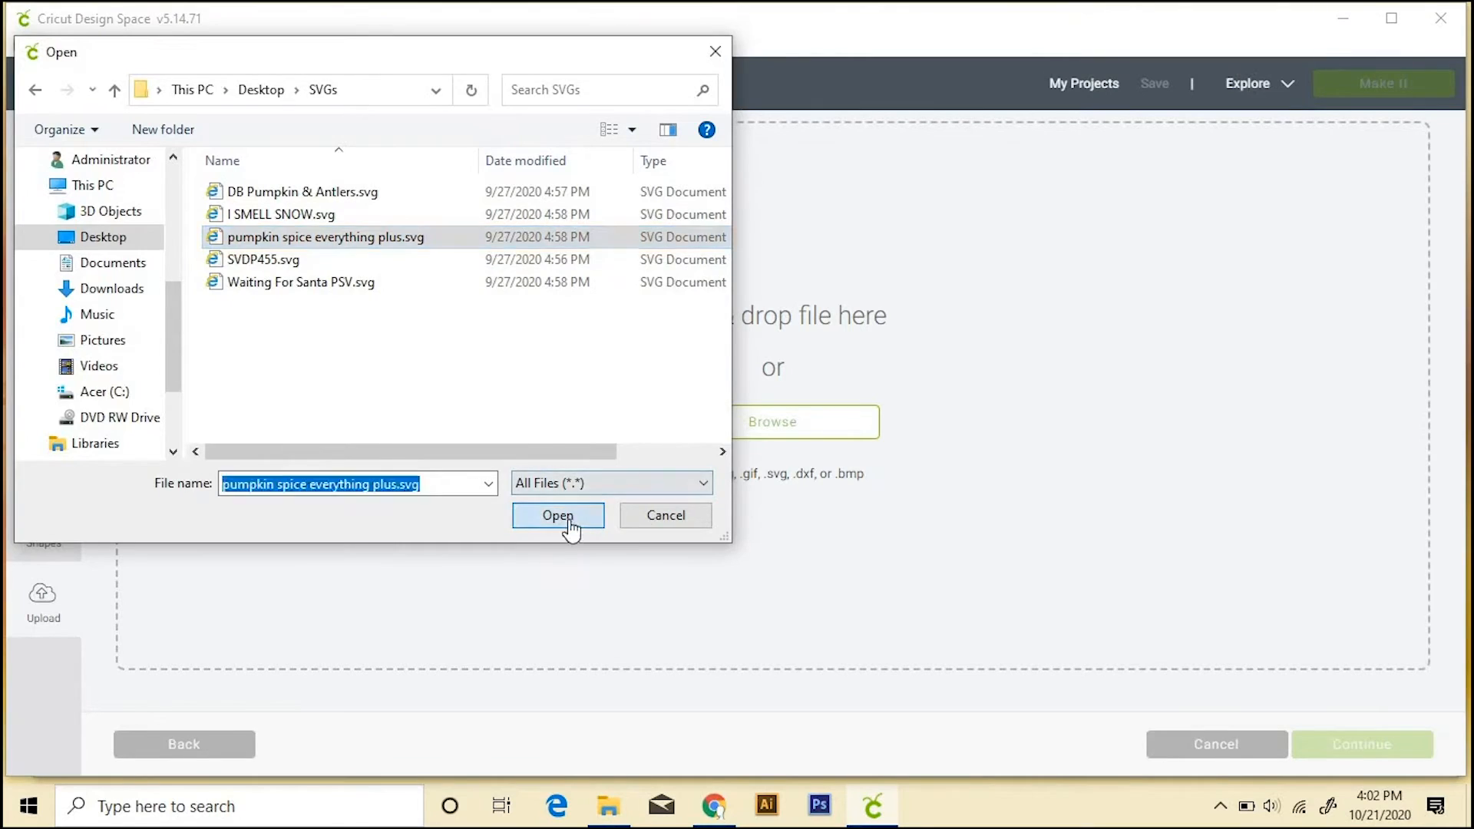
pyautogui.click(559, 515)
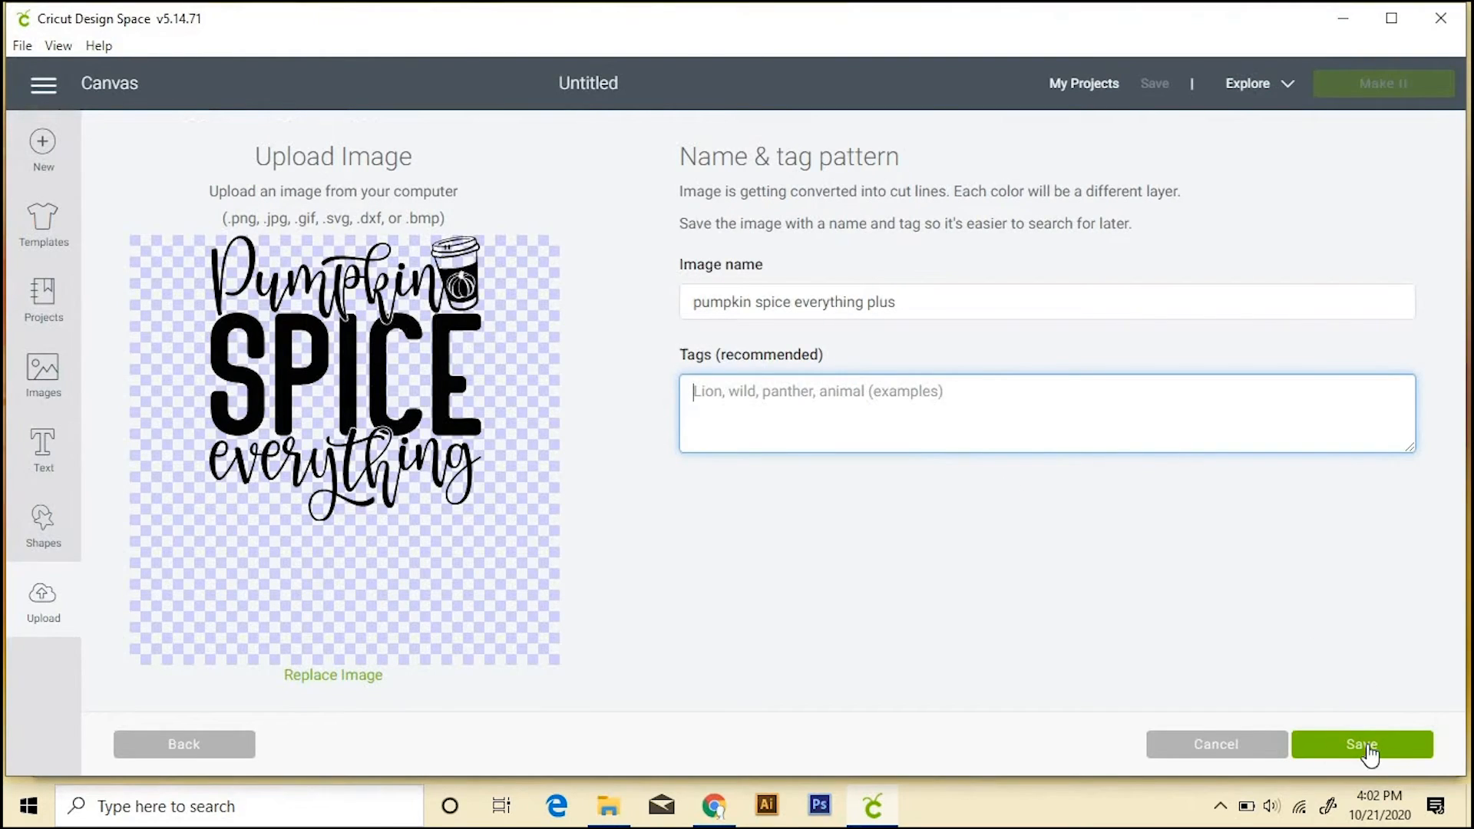
# Step: Save the Pumpkin Spice Everything image to the library and select its thumbnail for inserting
pyautogui.click(1360, 745)
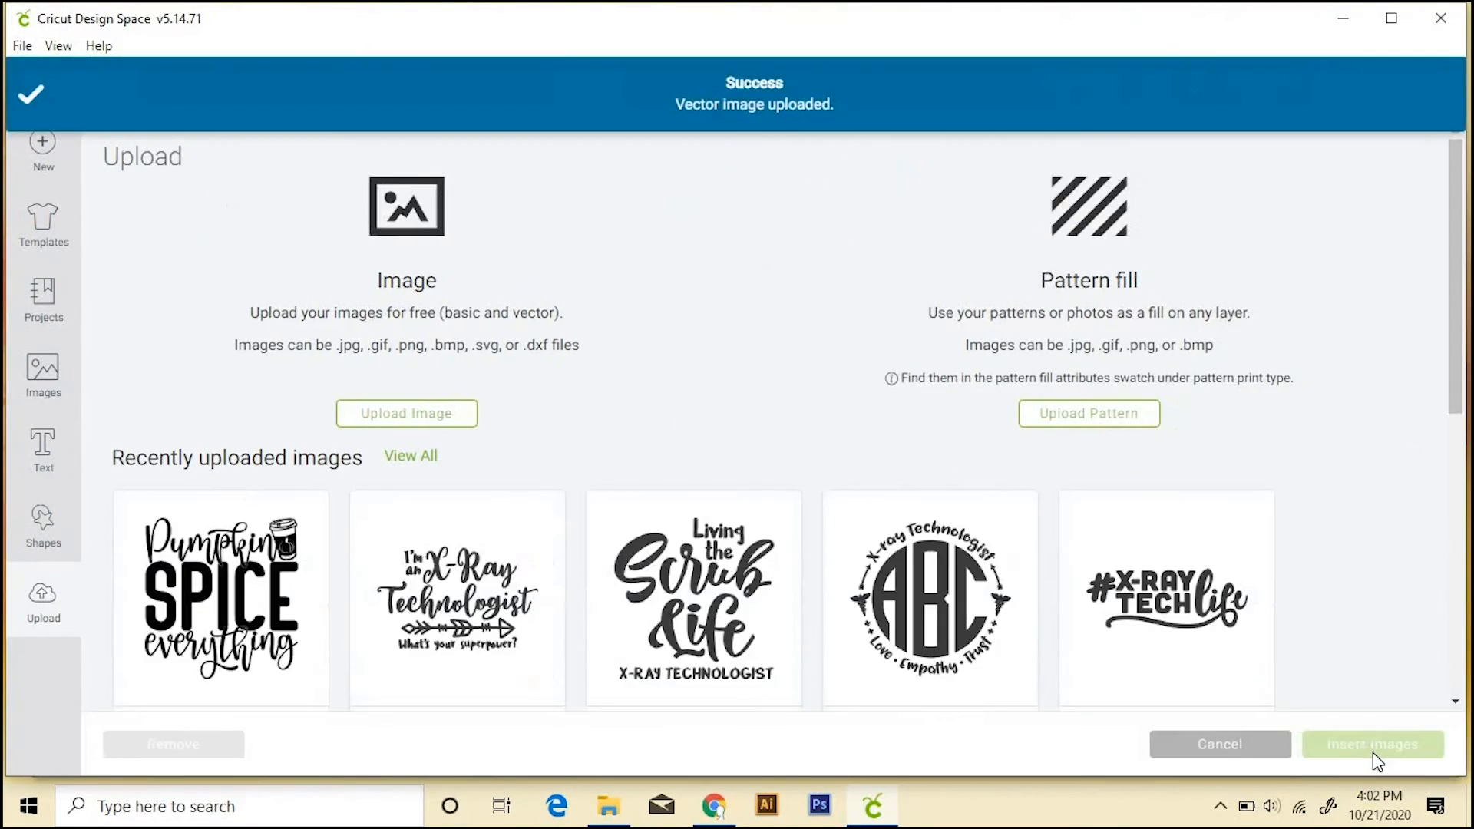
pyautogui.moveTo(221, 611)
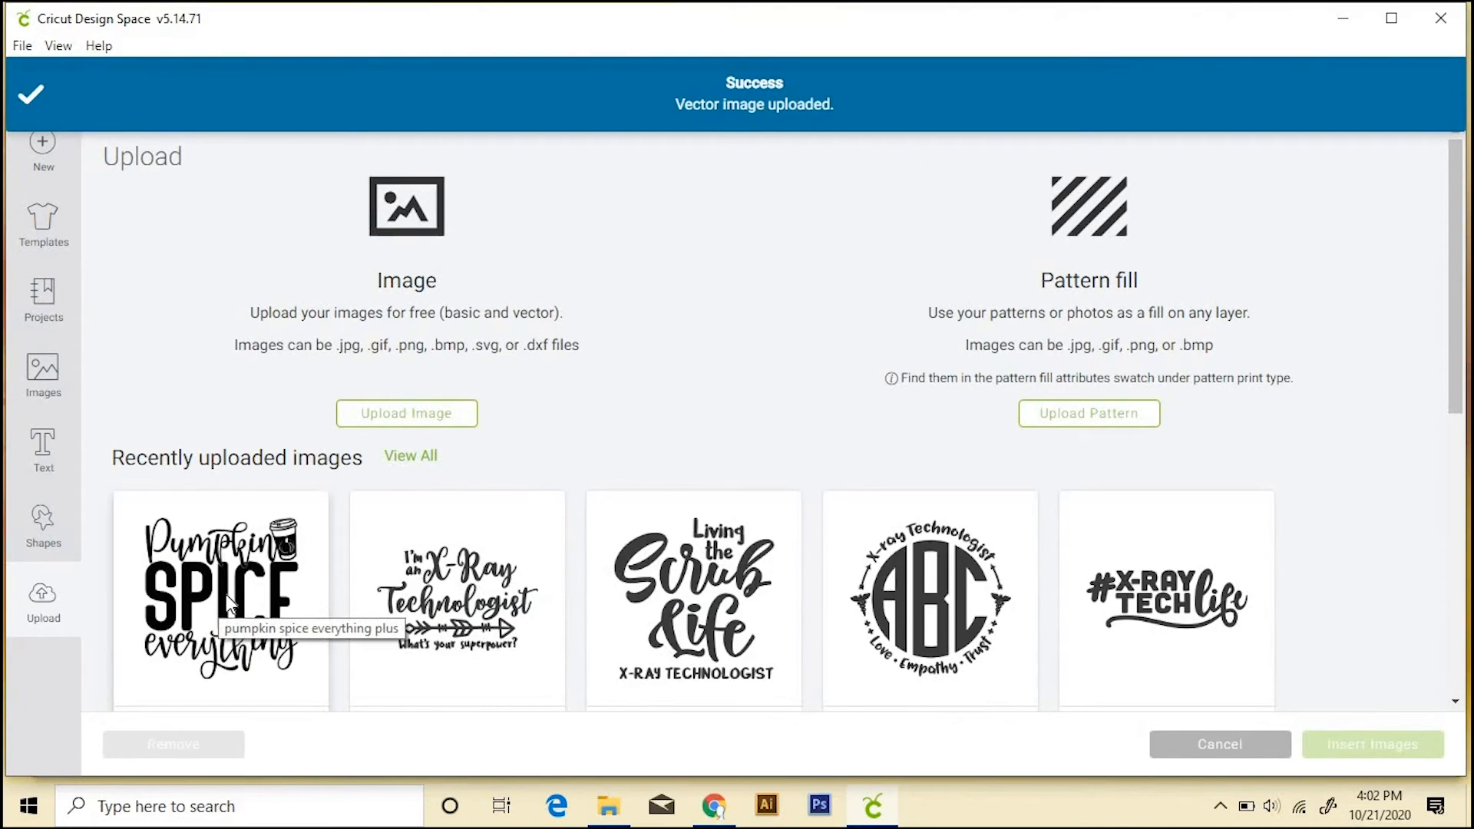
pyautogui.click(218, 605)
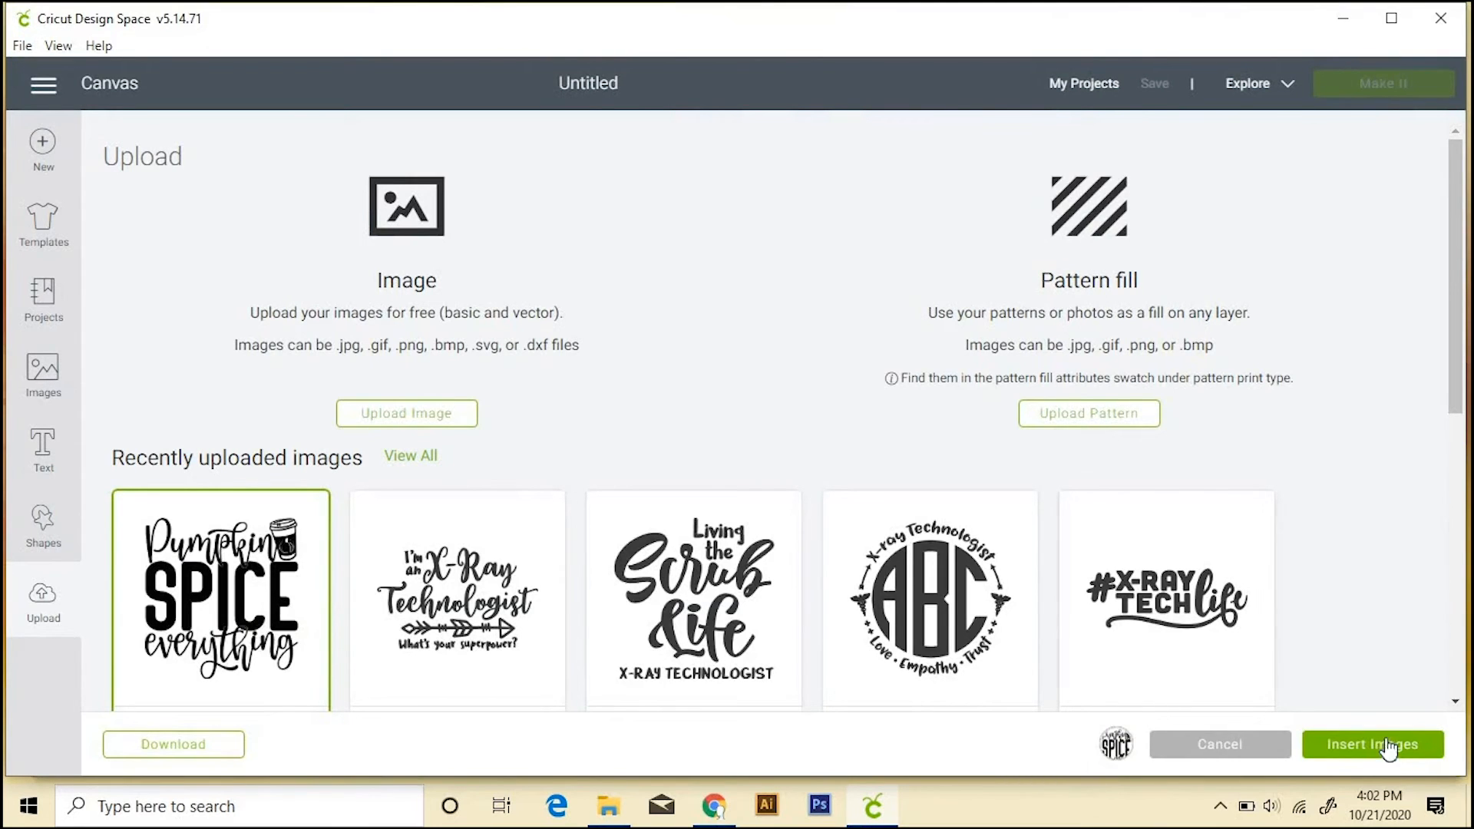
# Step: Insert the selected 'Pumpkin Spice Everything' upload onto the canvas as a single cut layer
pyautogui.click(1371, 743)
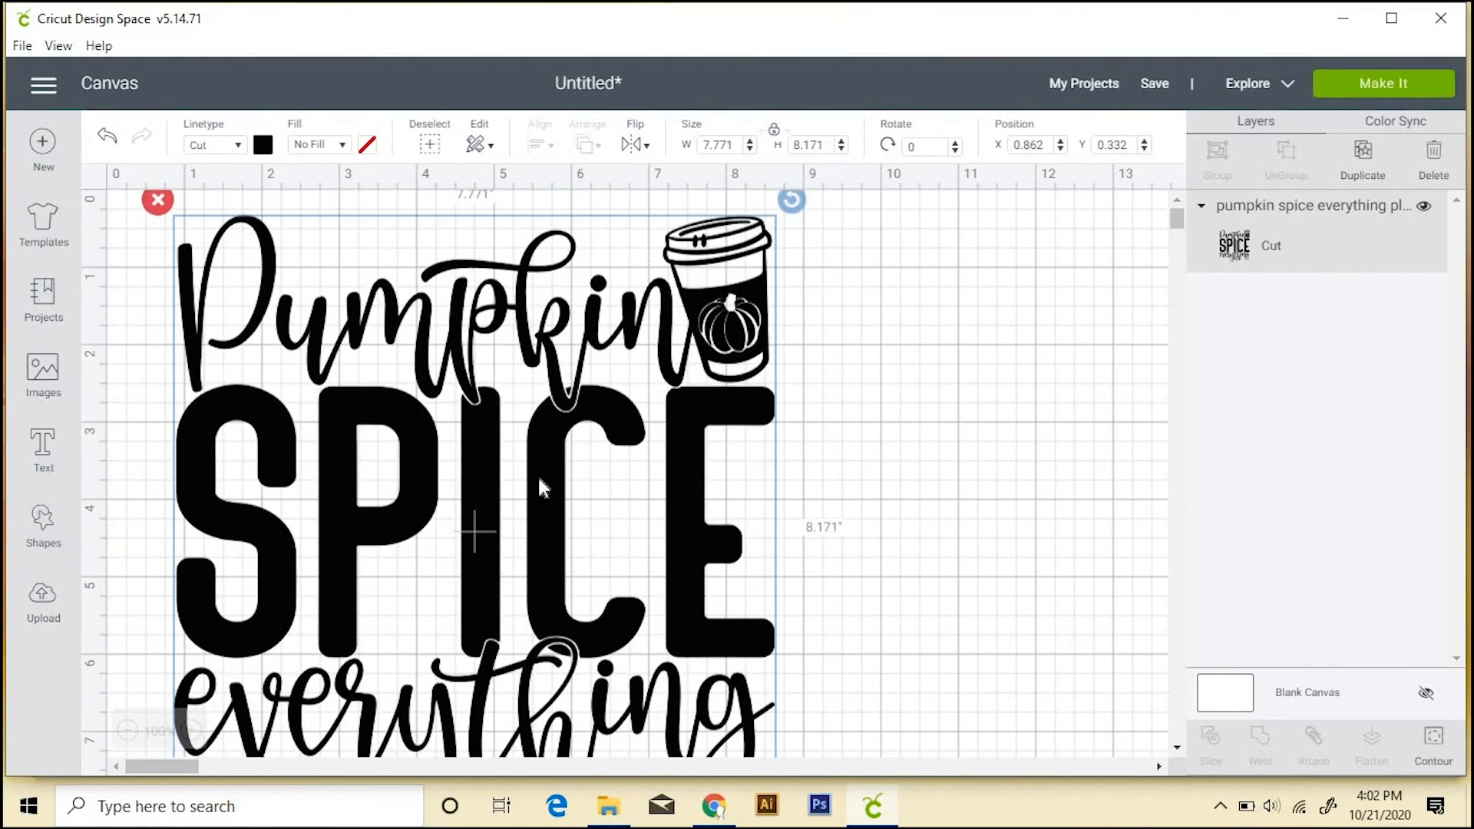
pyautogui.moveTo(1377, 101)
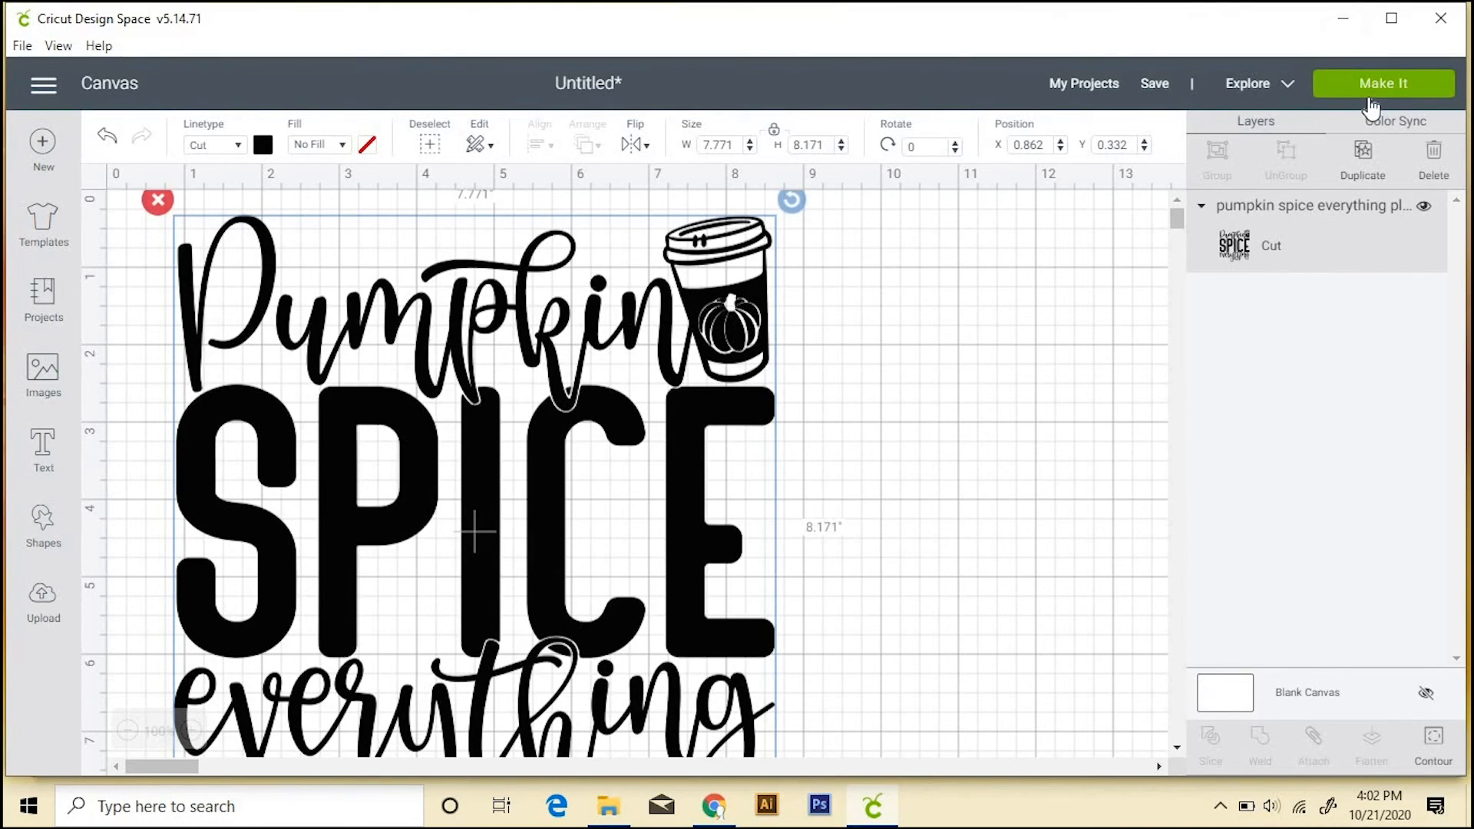
pyautogui.click(1382, 82)
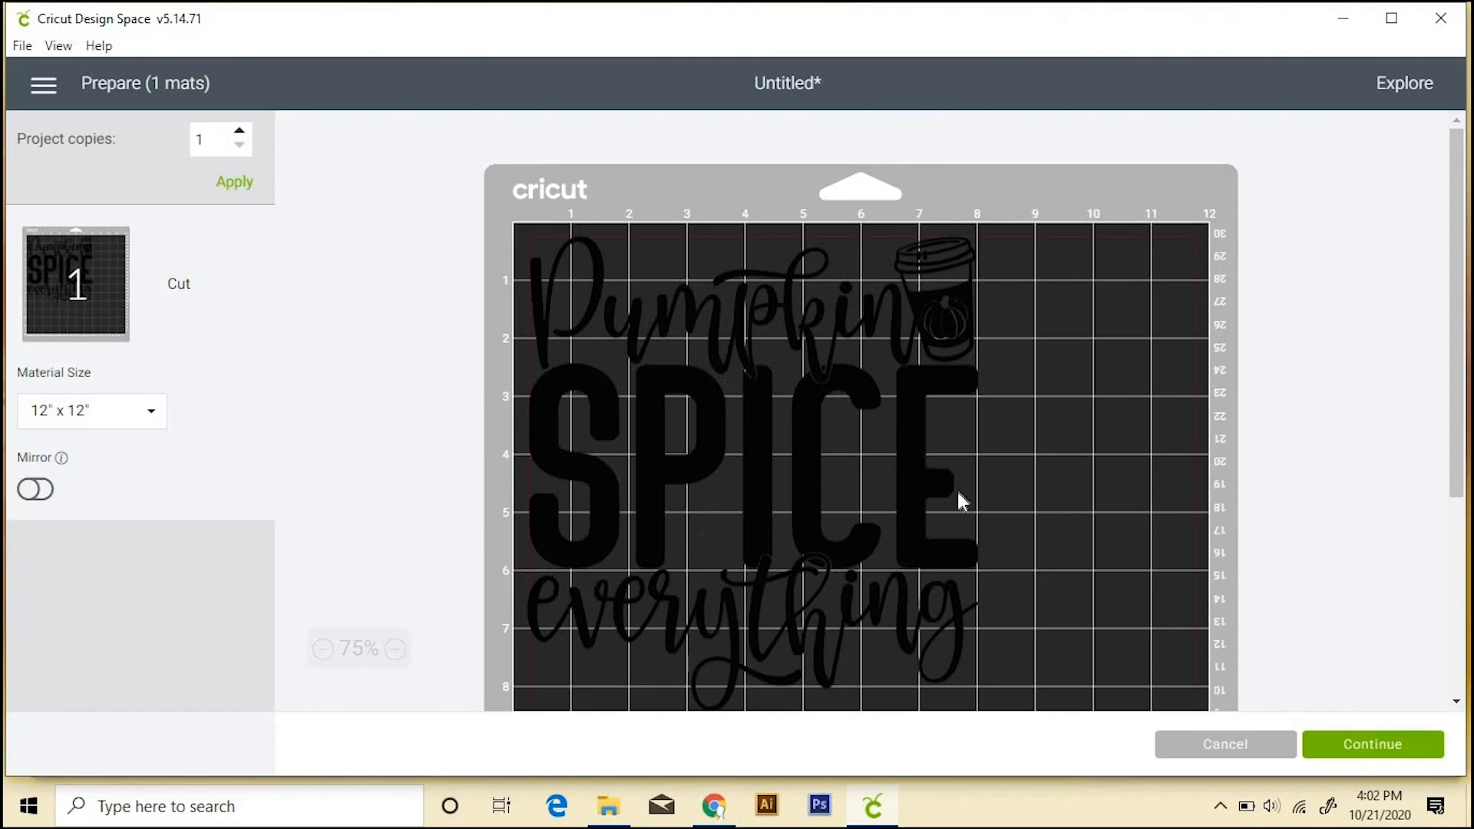
pyautogui.moveTo(981, 537)
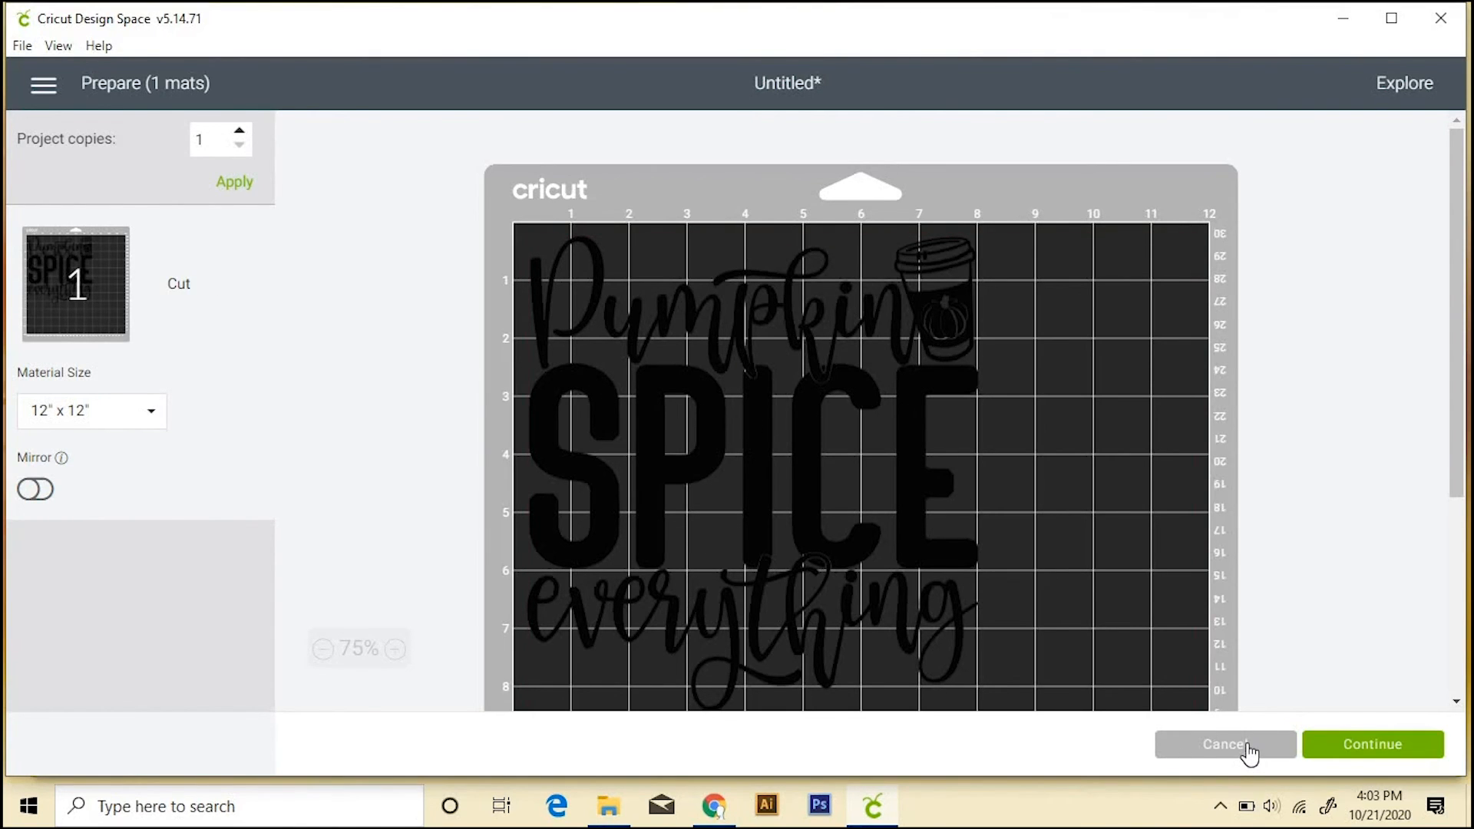
pyautogui.click(1225, 743)
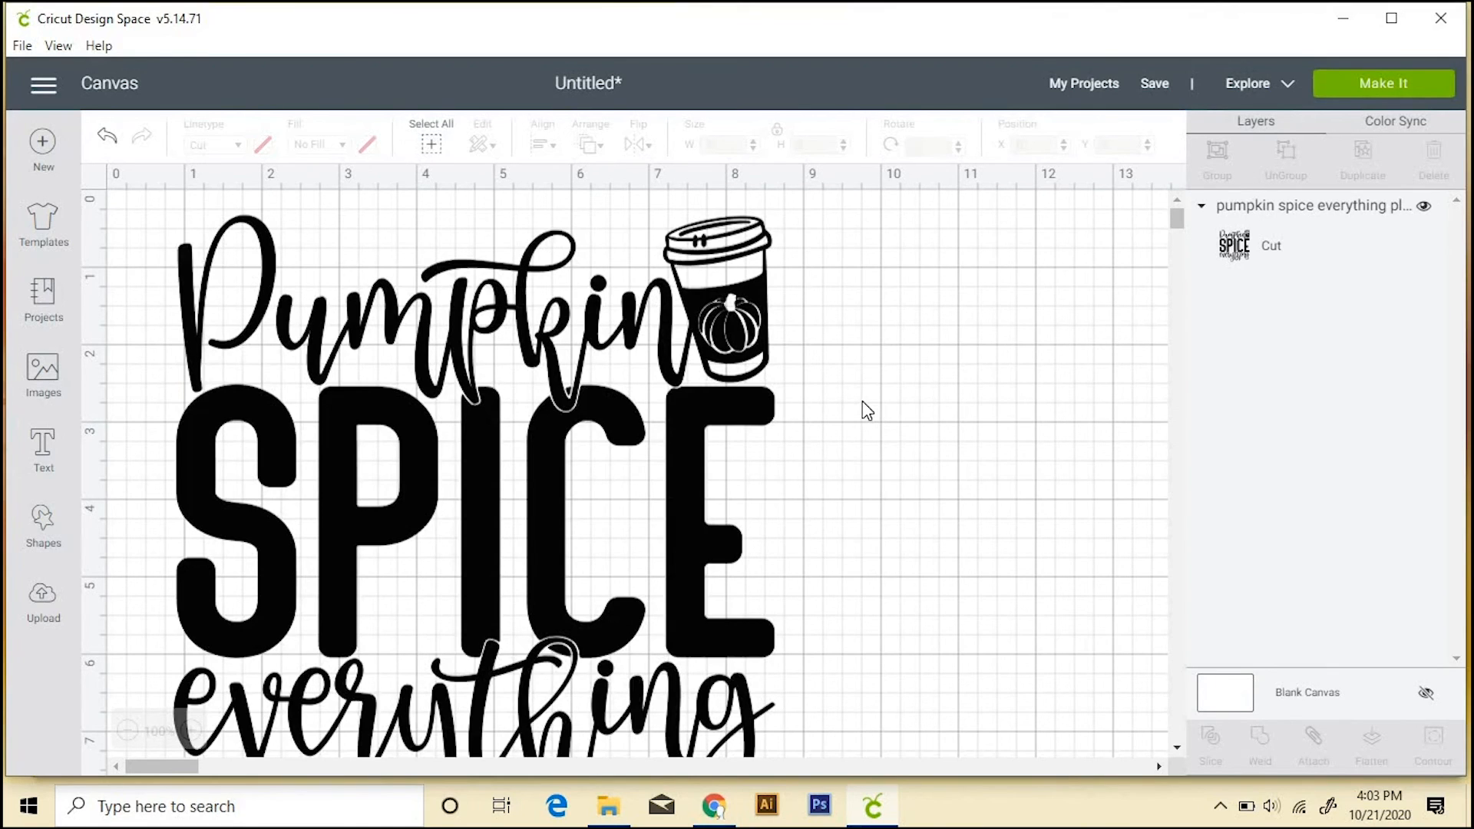